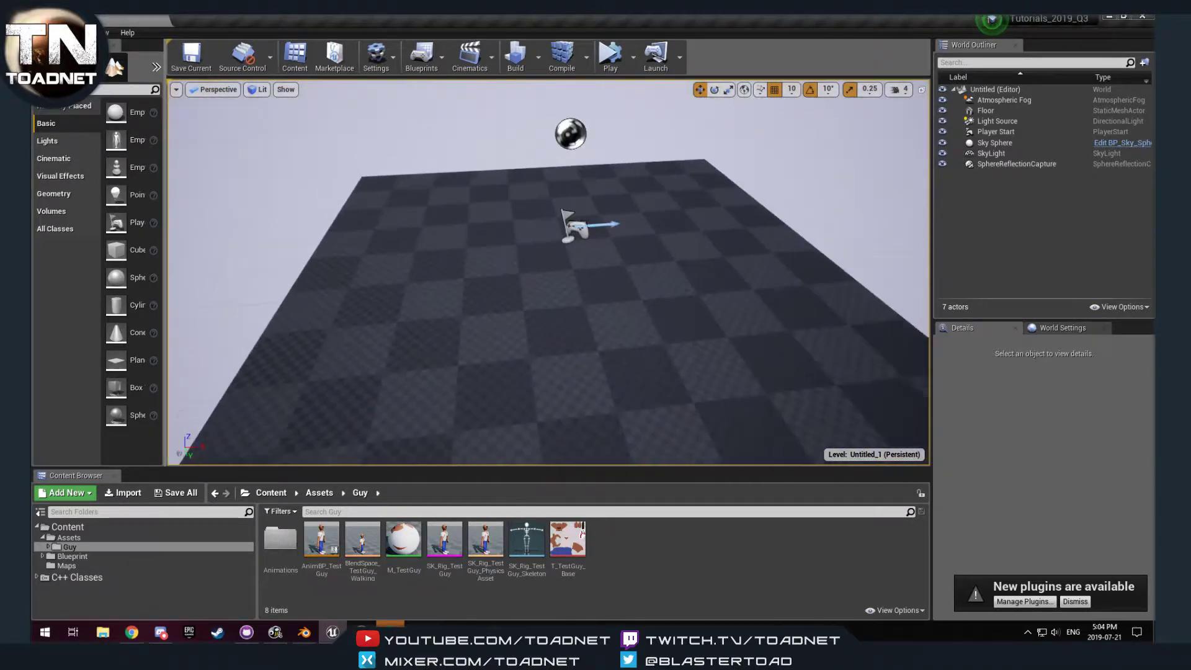
# Load the Test_Maps level from the project's Maps folder
pyautogui.click(65, 566)
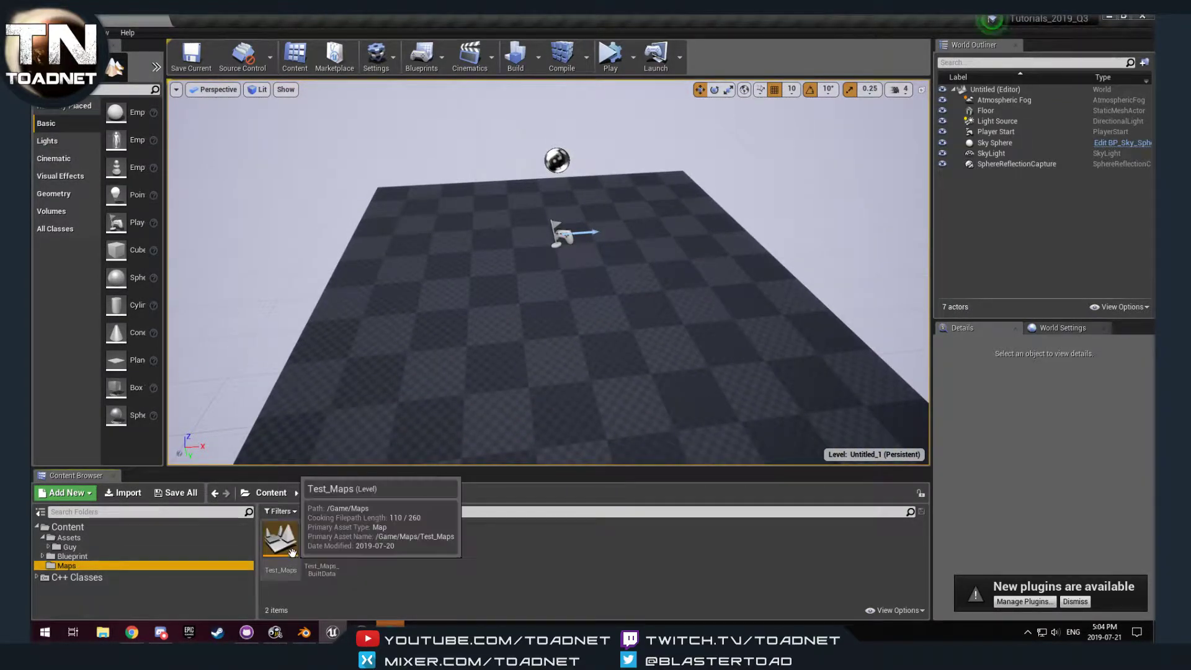
pyautogui.doubleClick(279, 540)
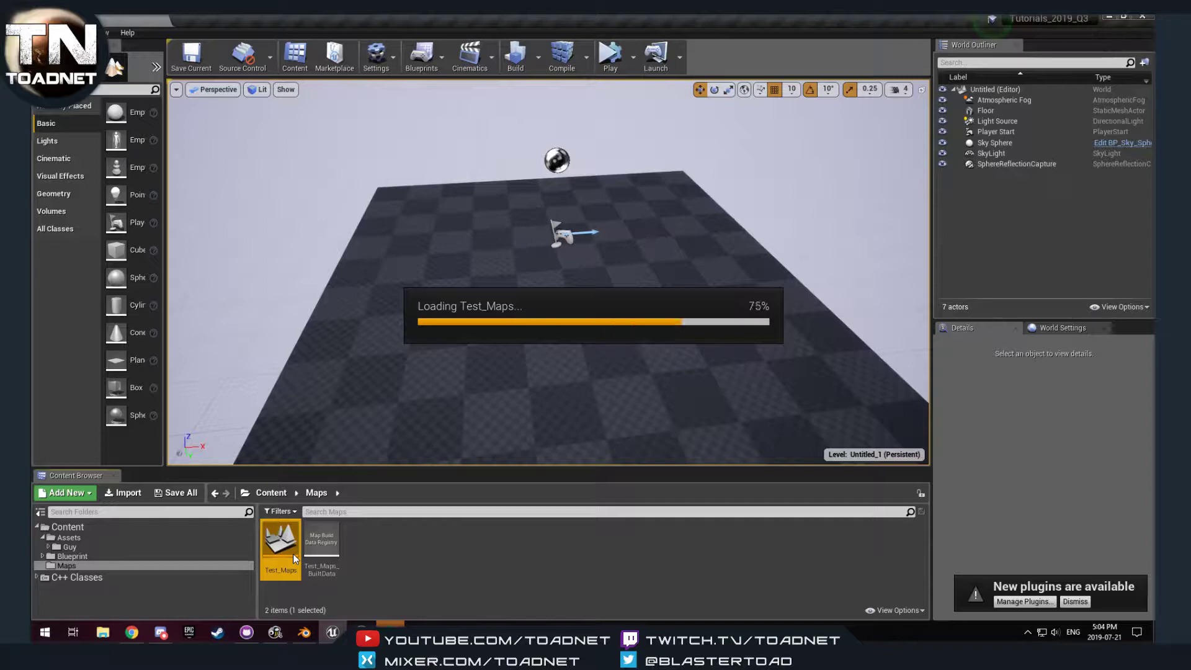
pyautogui.doubleClick(279, 545)
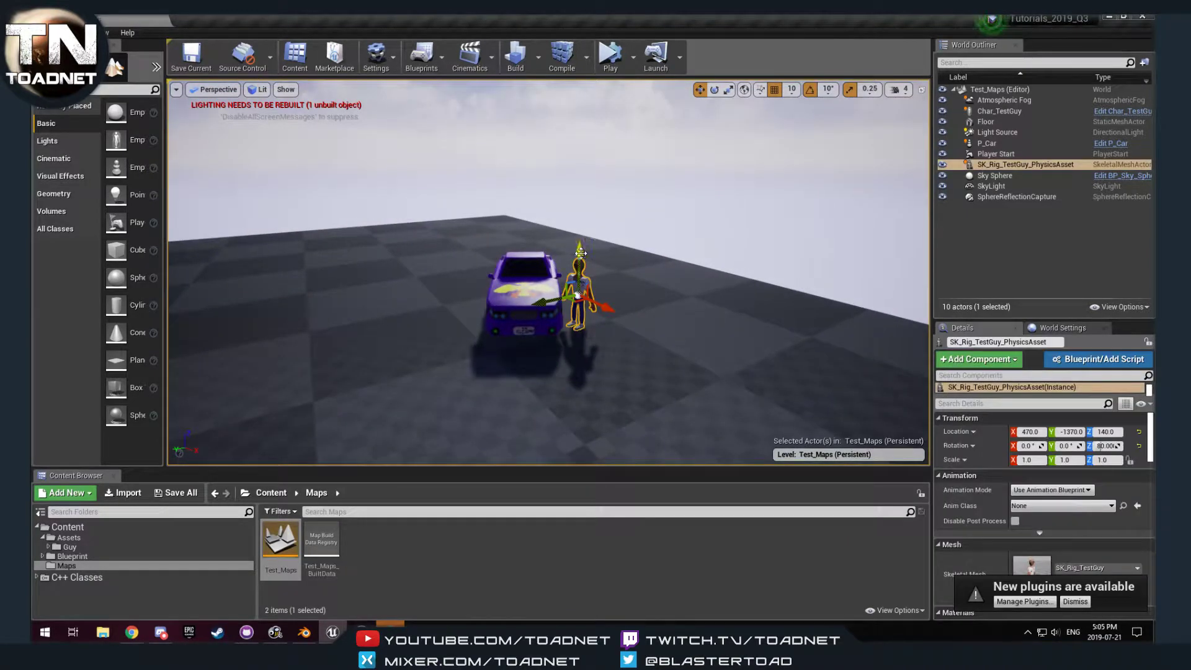
# Raise the TestGuy ragdoll above the car, simulate its fall, then stop simulating
pyautogui.moveTo(575, 295); pyautogui.dragTo(546, 228)
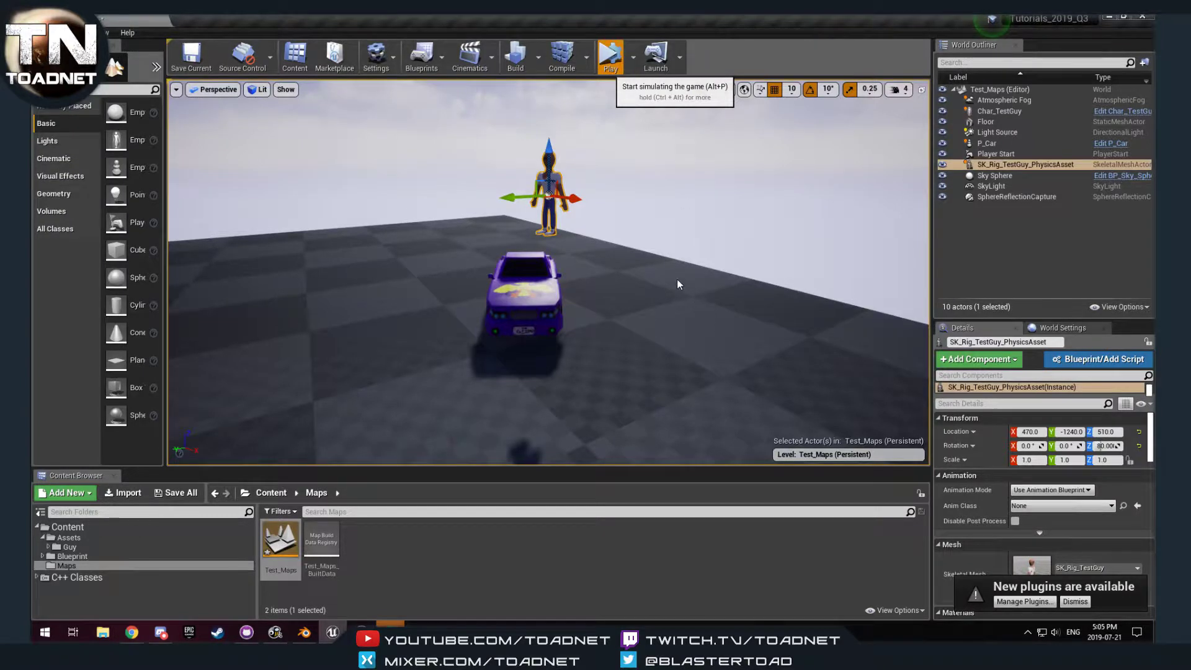
pyautogui.click(609, 56)
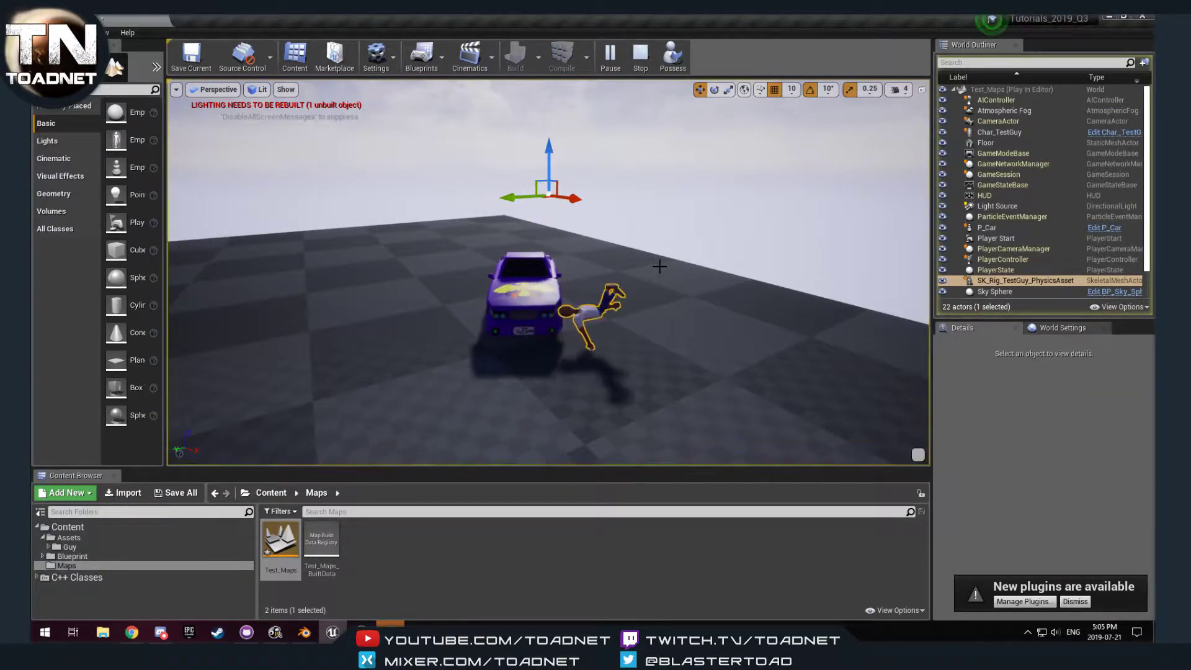
pyautogui.click(638, 56)
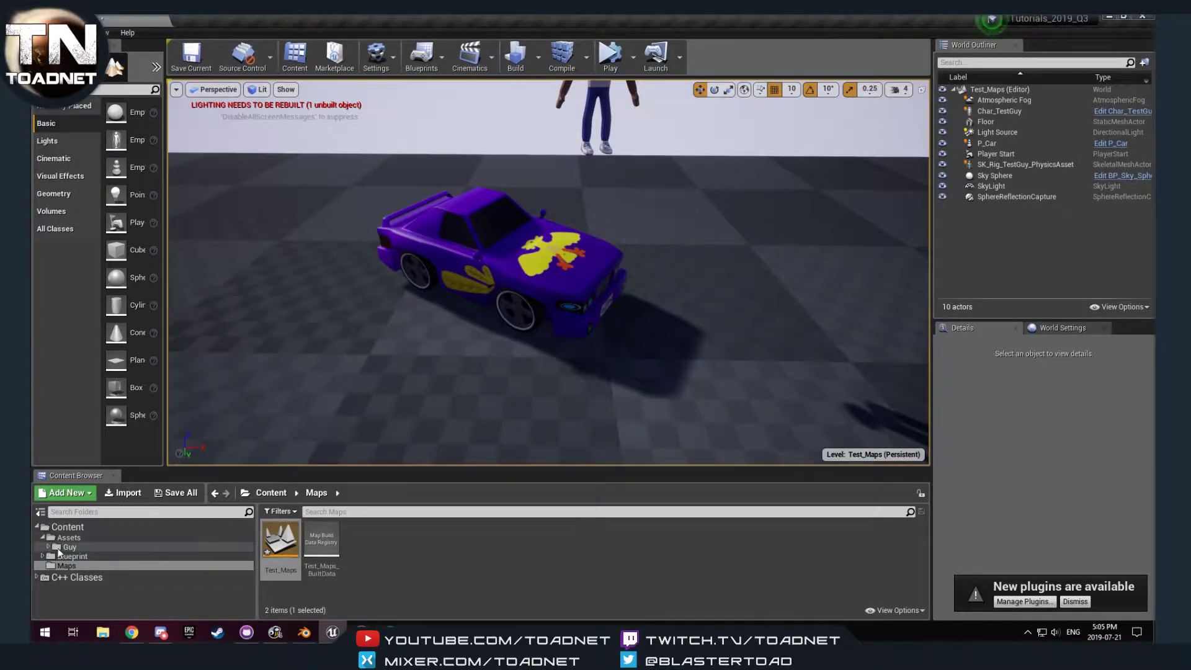
# Open PC_Tut2019 from Blueprint/Player in the full blueprint editor
pyautogui.click(49, 547)
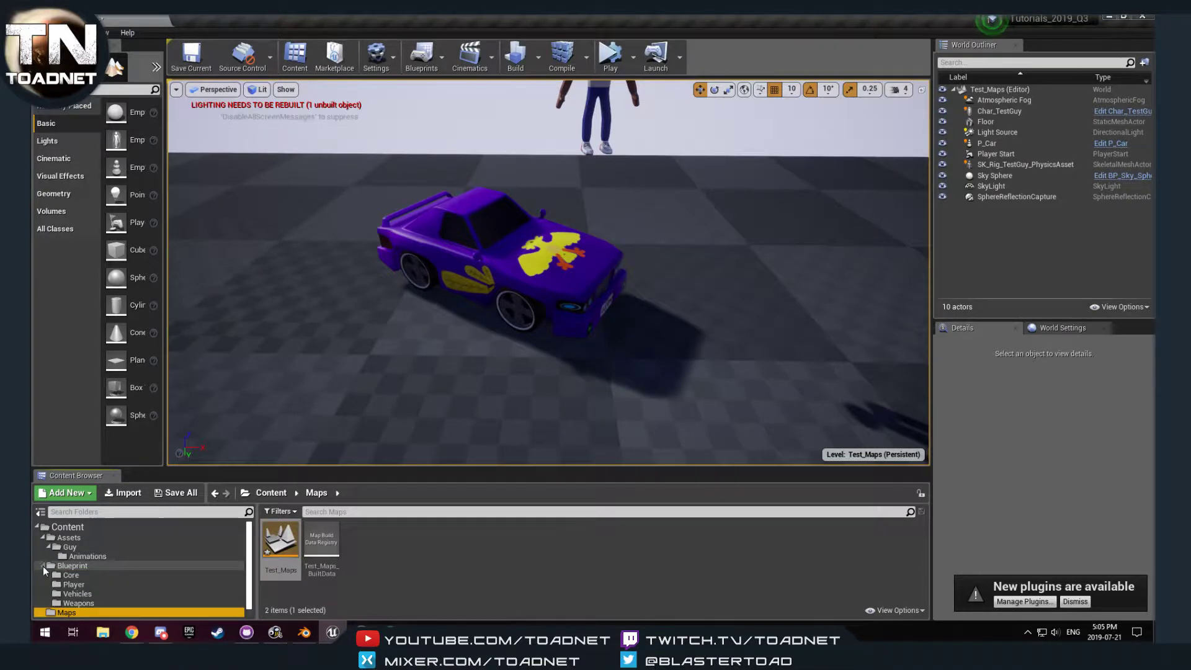
pyautogui.click(73, 572)
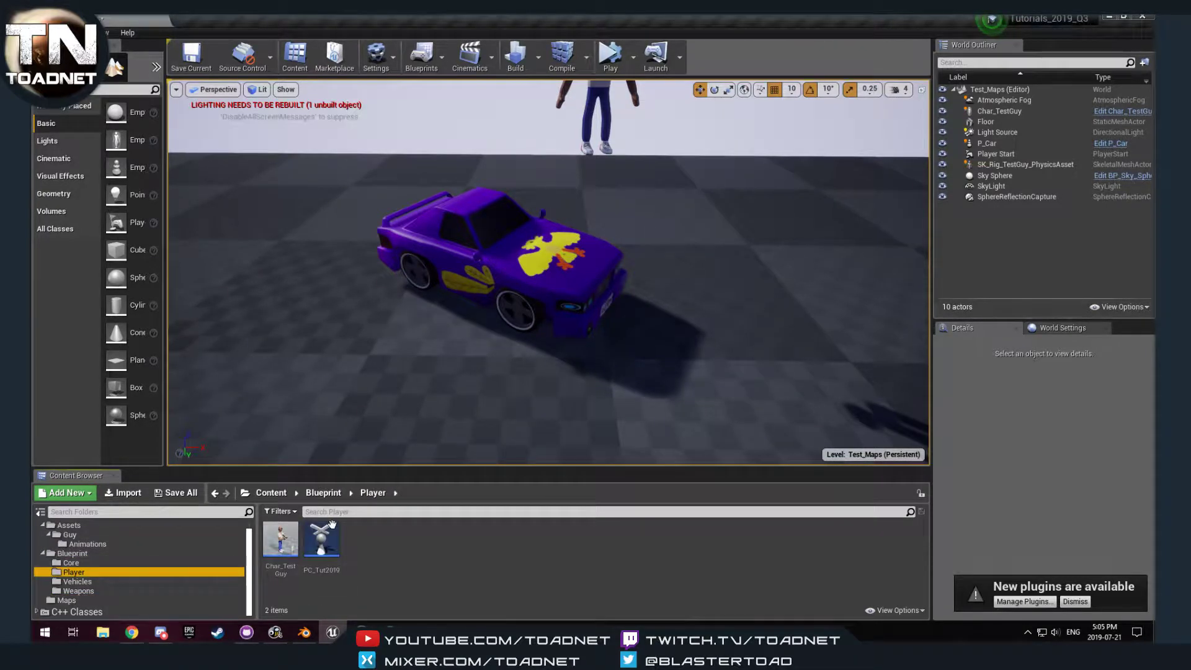
pyautogui.doubleClick(322, 538)
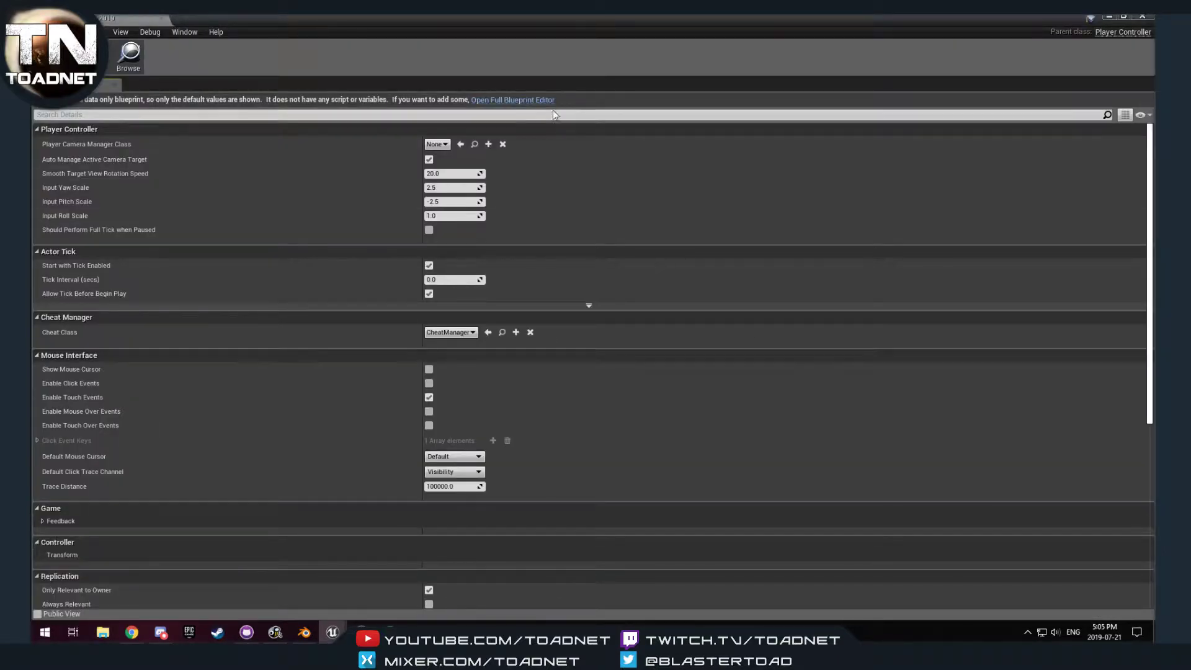
pyautogui.click(512, 99)
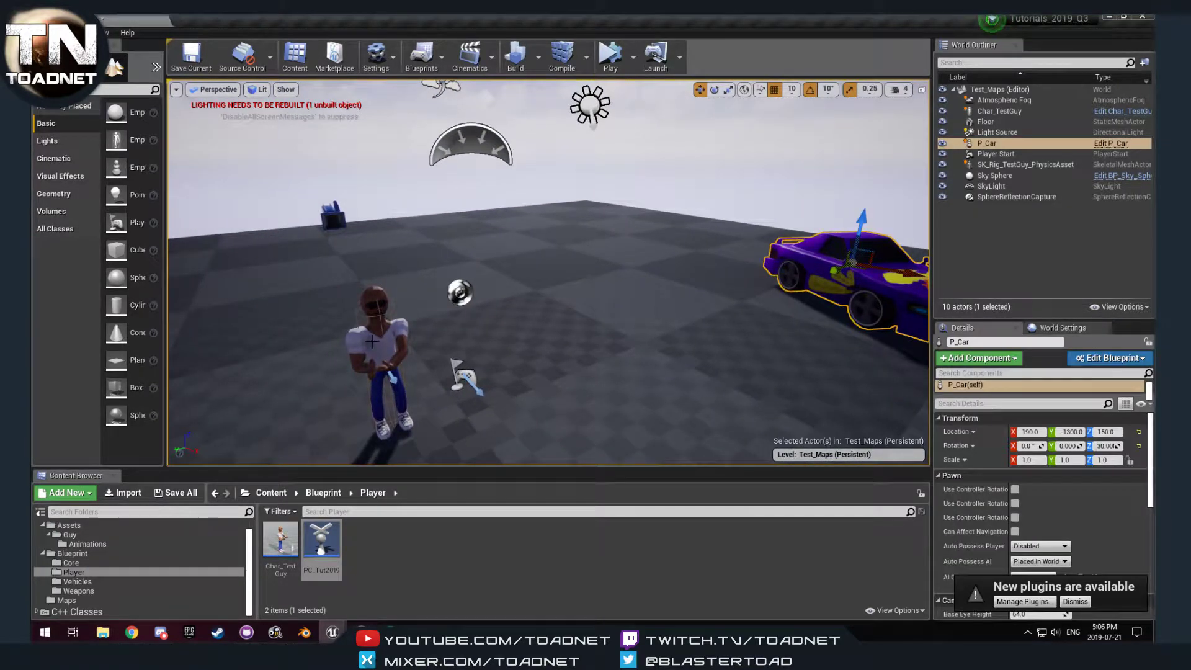
# Select Char_TestGuy in the level and open its blueprint editor
pyautogui.click(1000, 111)
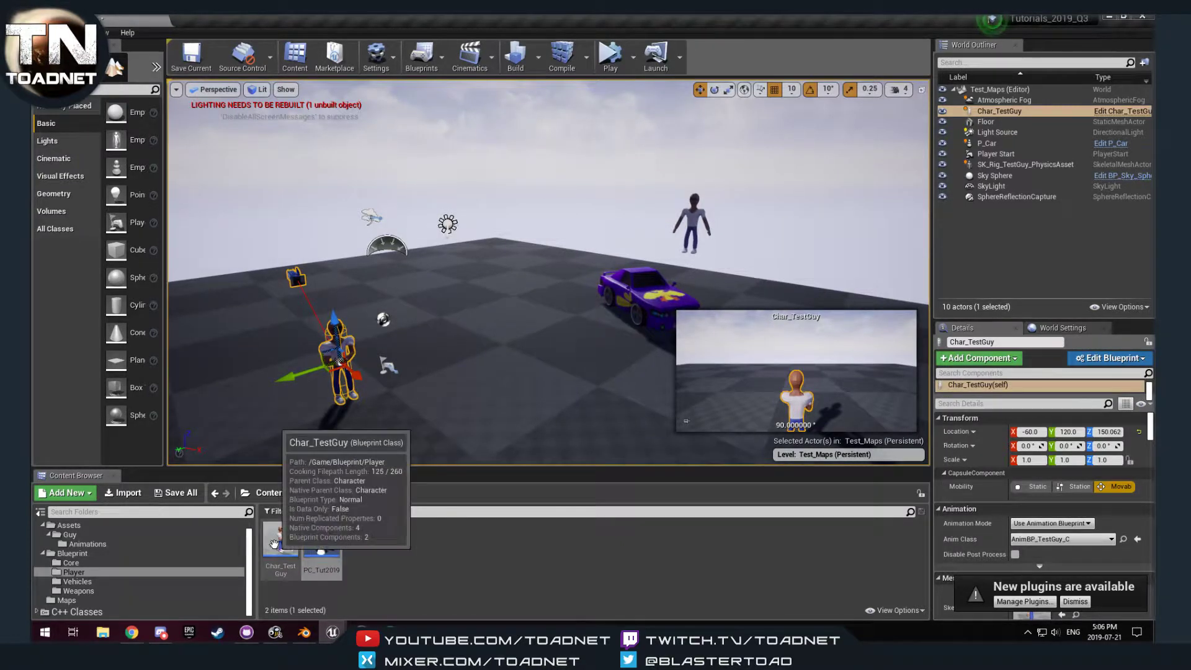
pyautogui.click(1108, 358)
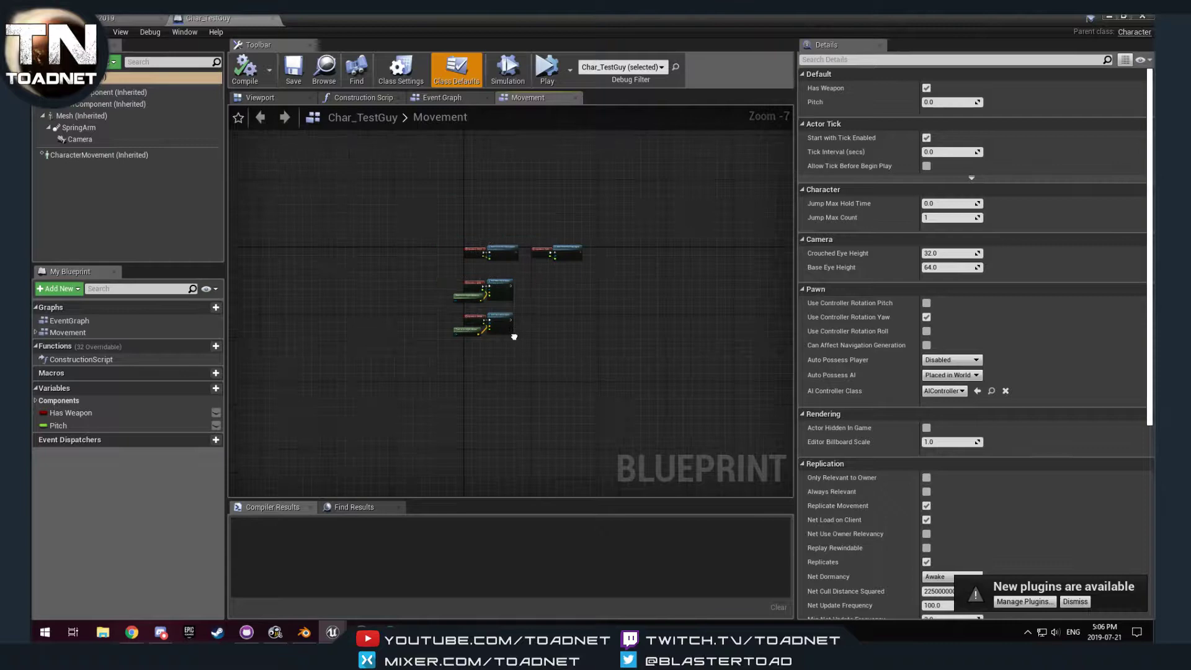
# Add comments 'Inventory pickup', 'Use inventroy' and 'interact with objects' to Char_TestGuy's Event Graph
pyautogui.click(440, 96)
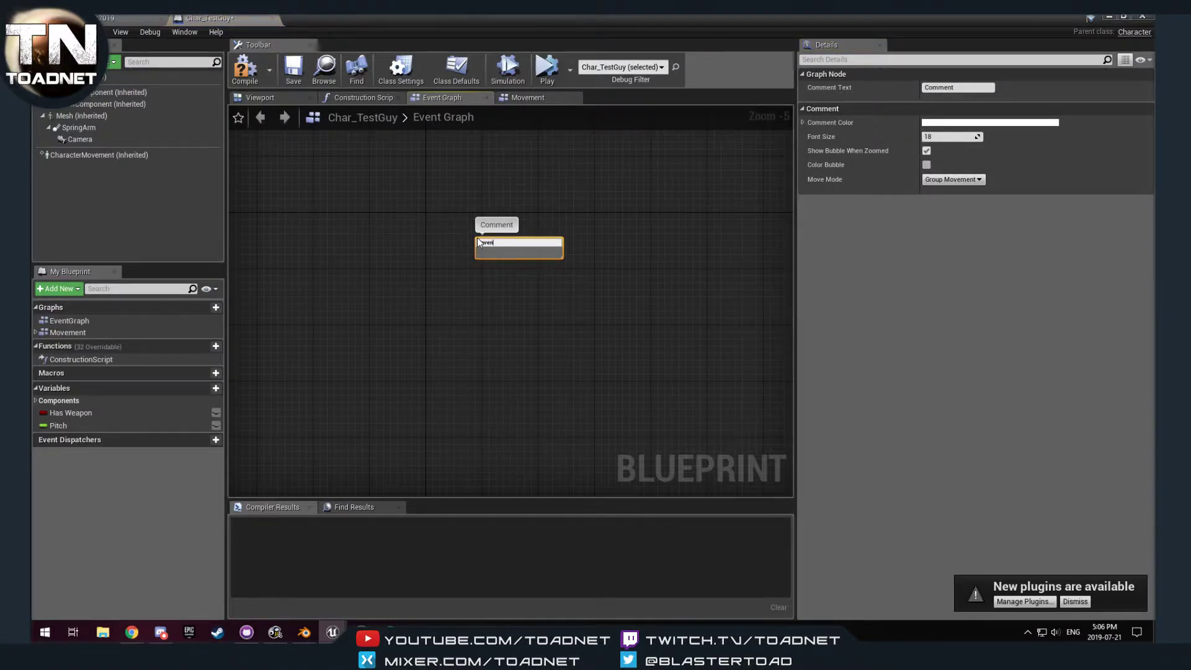
pyautogui.write('Inventory pickup')
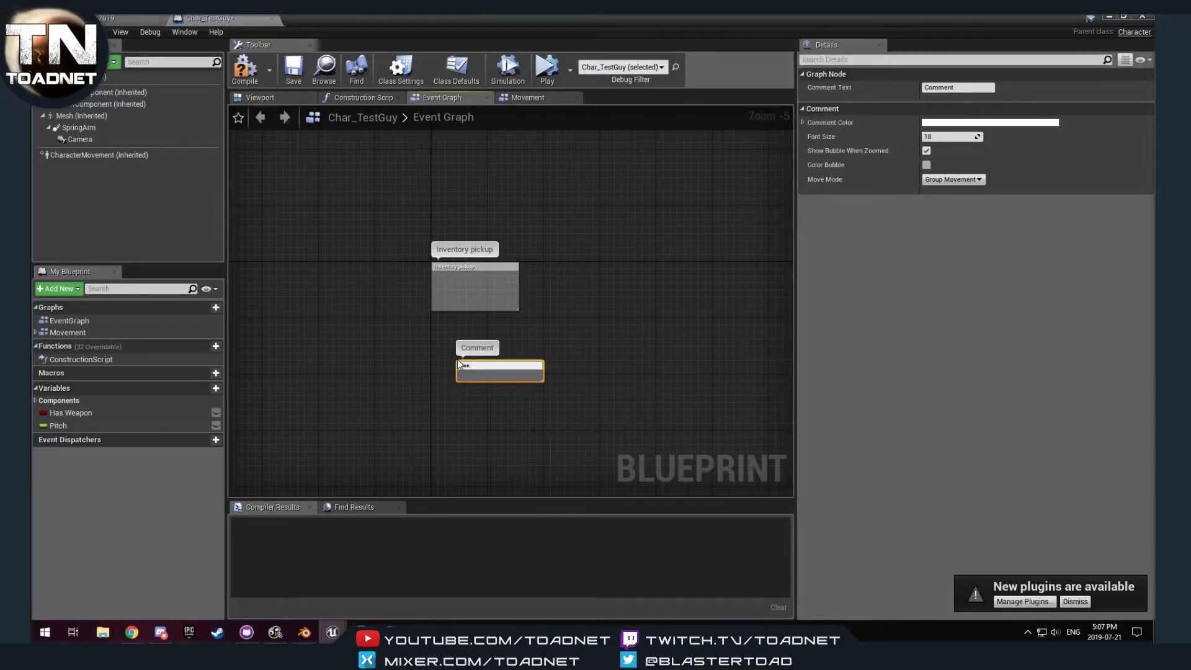
pyautogui.write('Use inventroy')
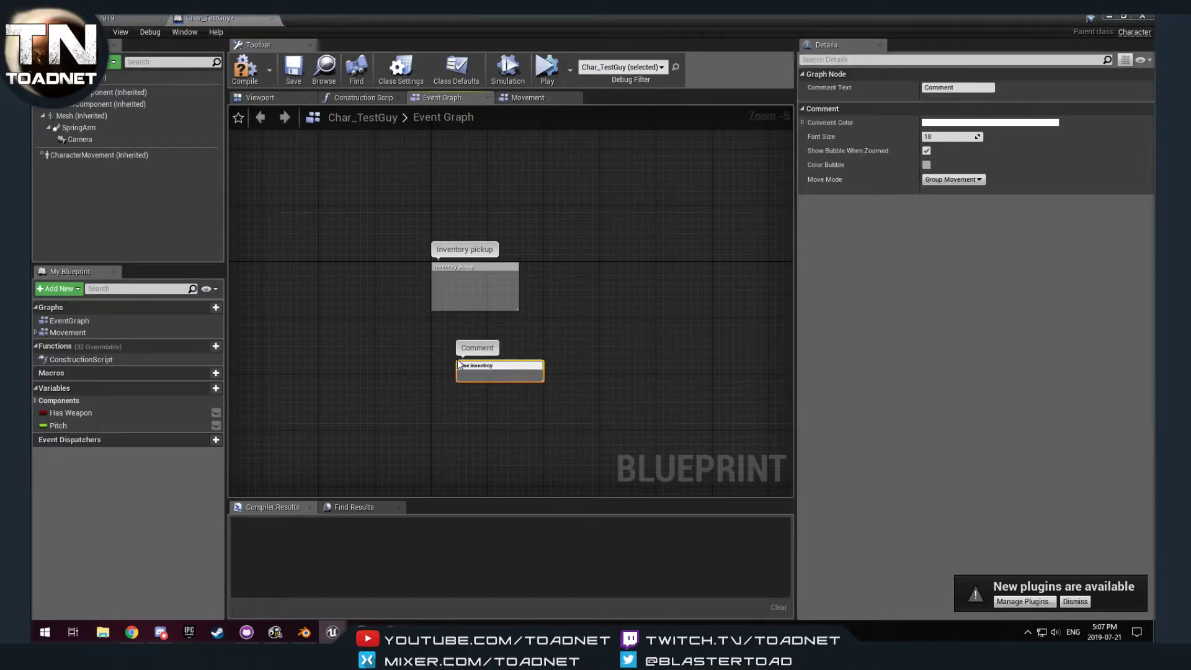
pyautogui.write('Use inventroy')
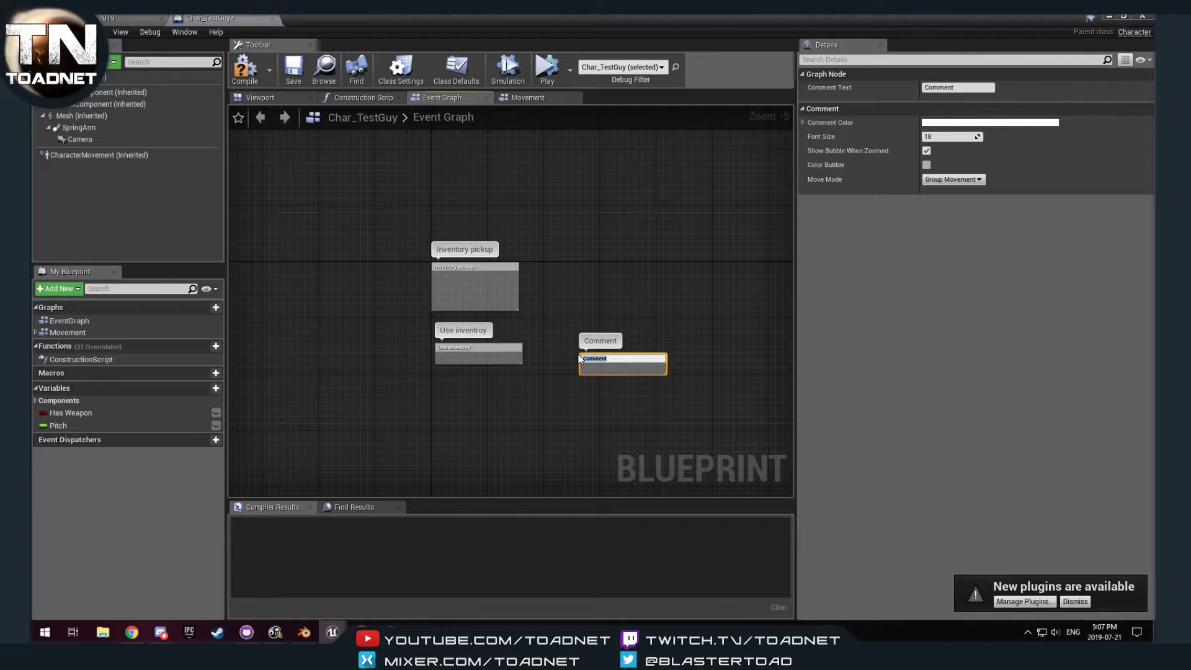
pyautogui.write('Interact with objects')
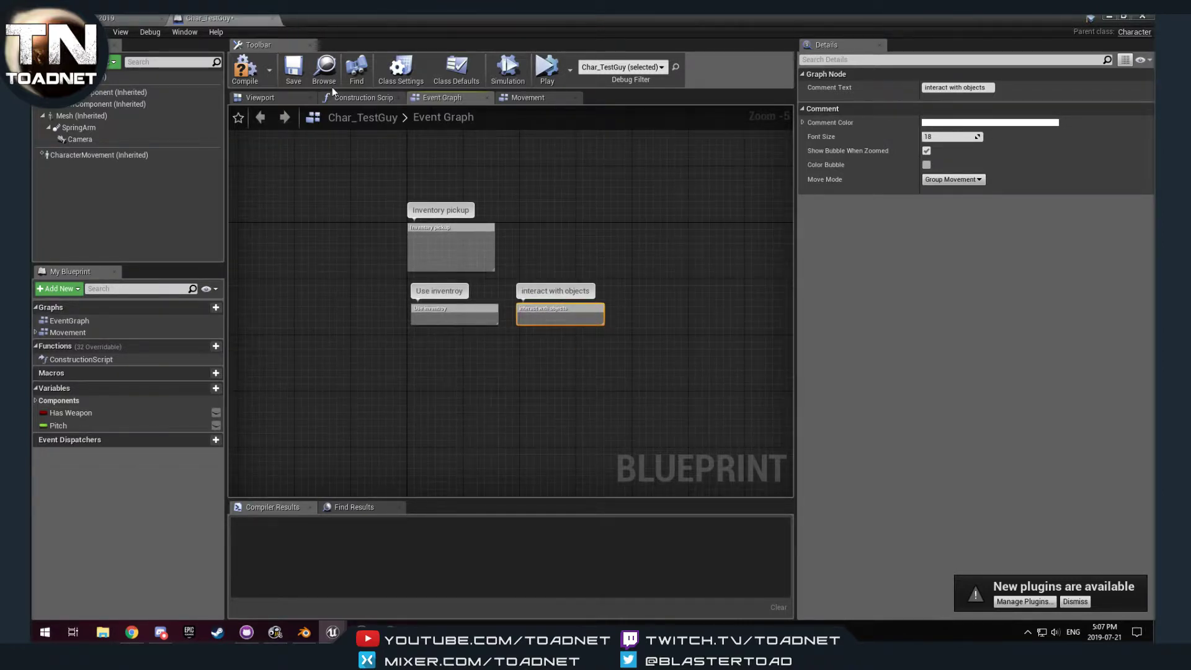
pyautogui.click(244, 68)
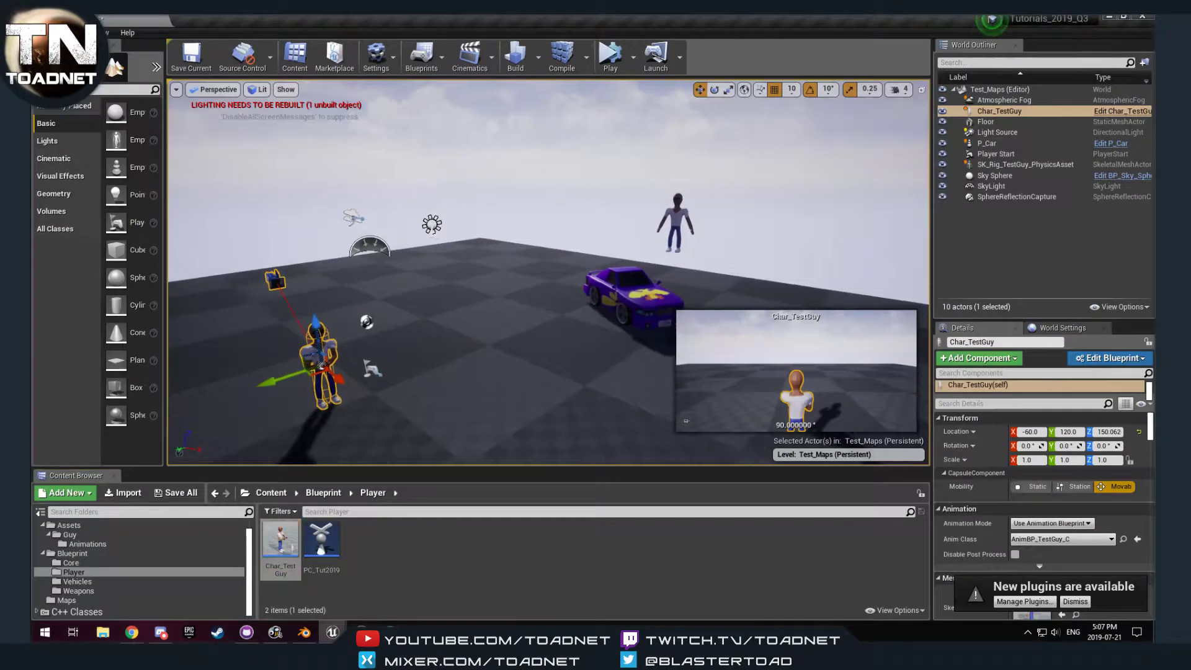
# Select the P_Car vehicle in the Test_Maps level
pyautogui.click(987, 143)
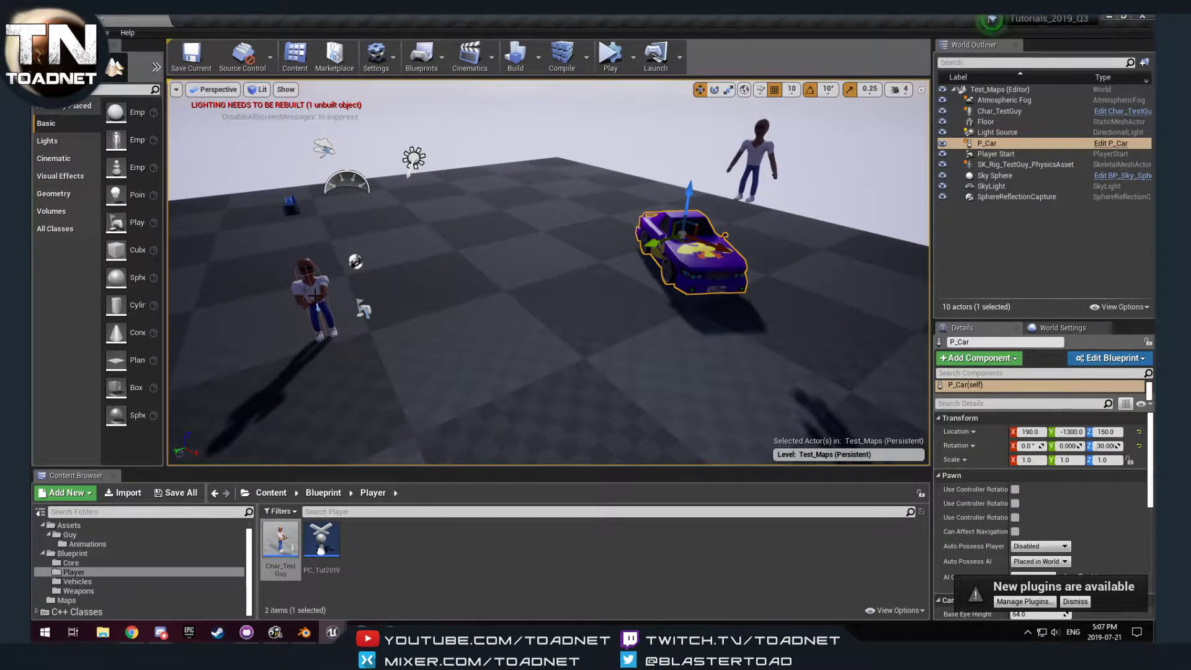
pyautogui.moveTo(571, 258)
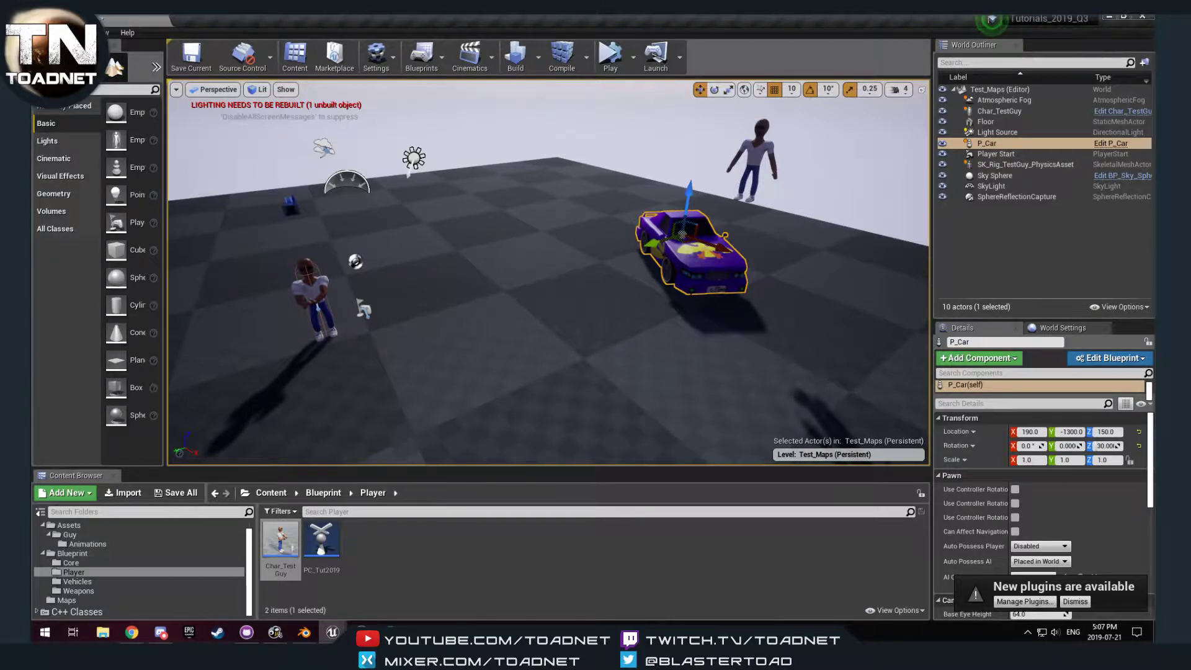
pyautogui.moveTo(638, 309)
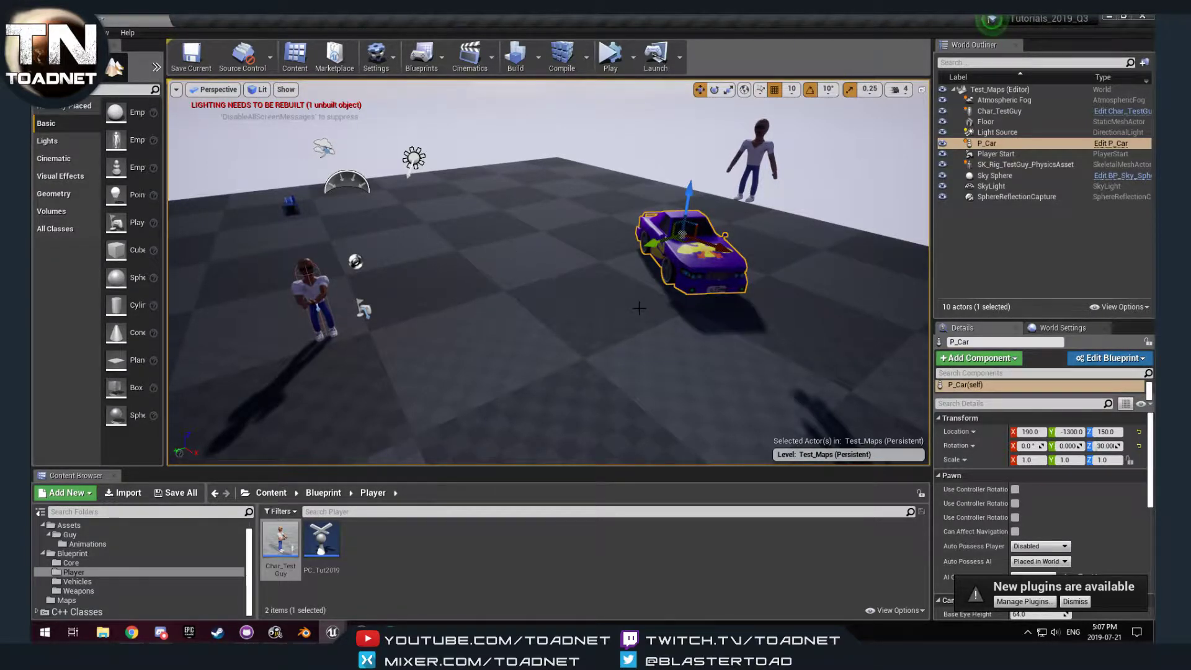
pyautogui.moveTo(279, 540)
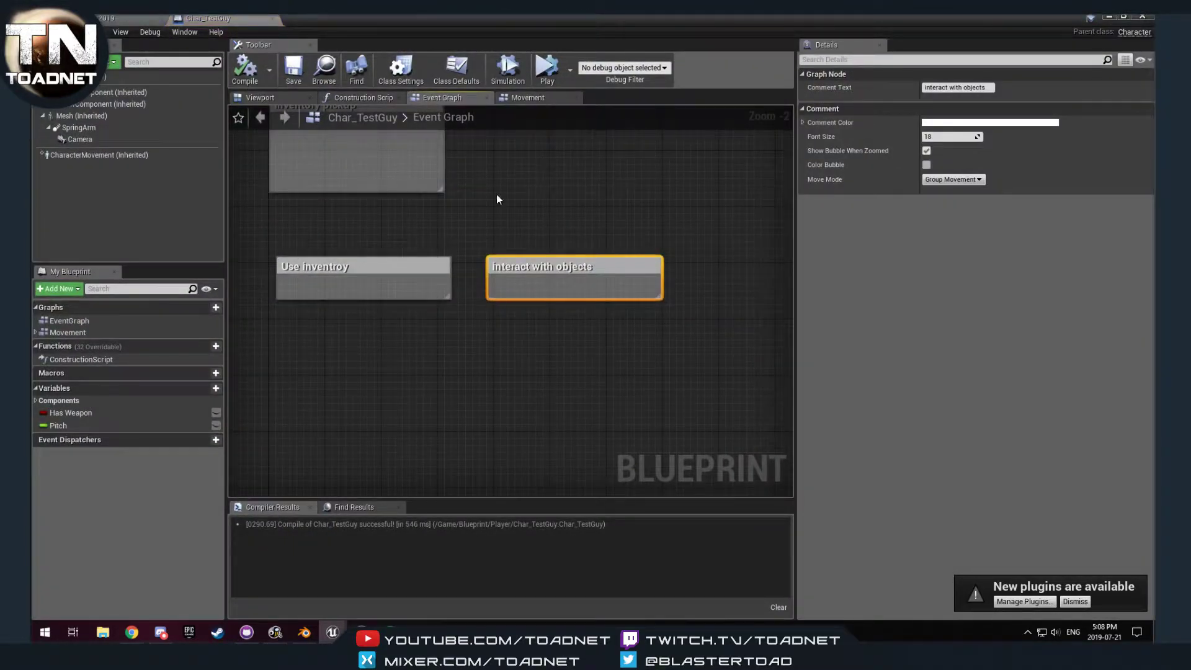
pyautogui.moveTo(498, 357)
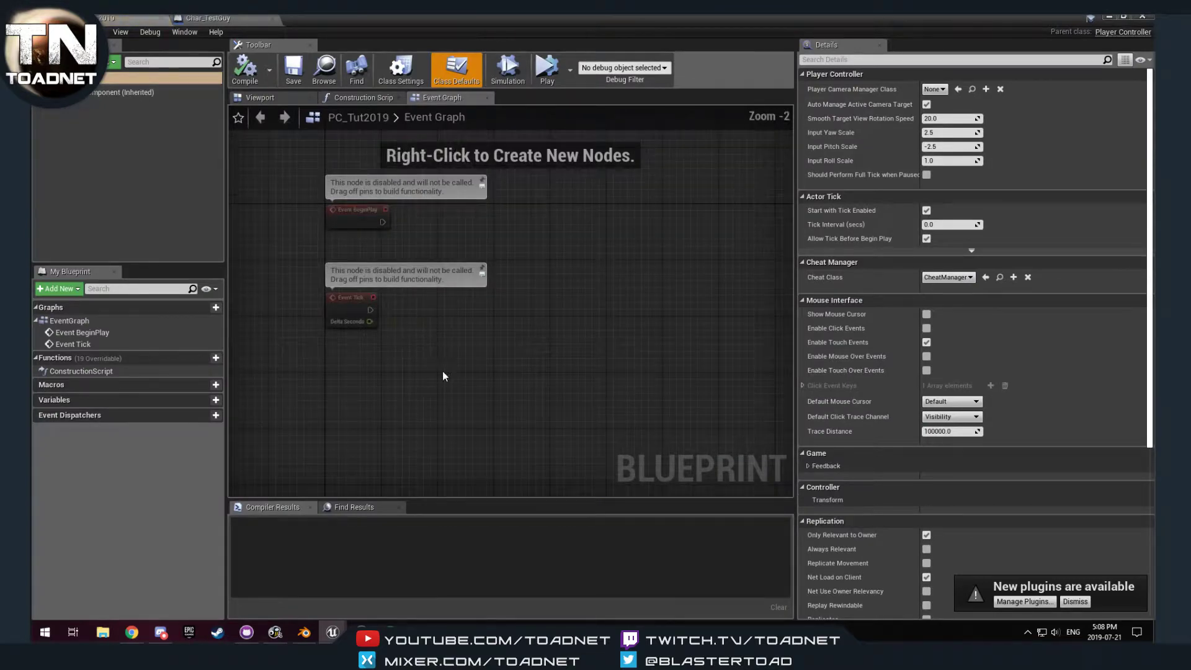
# Add 'Manage health' and 'food and water consumption' comments to PC_Tut2019's Event Graph
pyautogui.rightClick(444, 372)
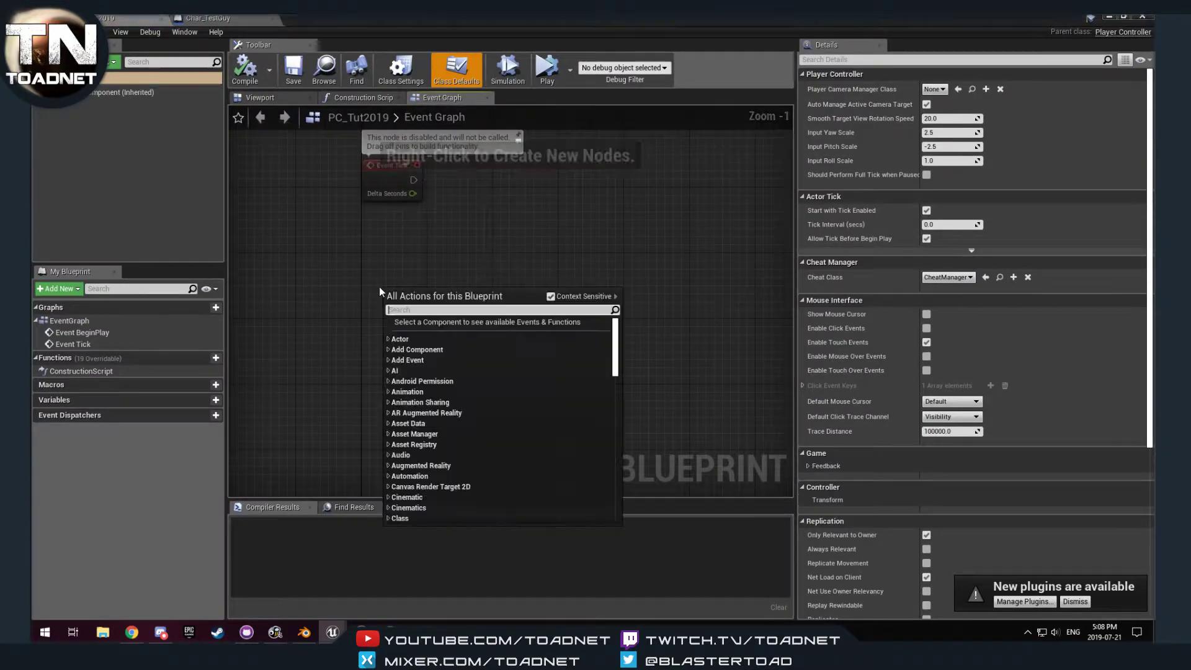
pyautogui.write('mang')
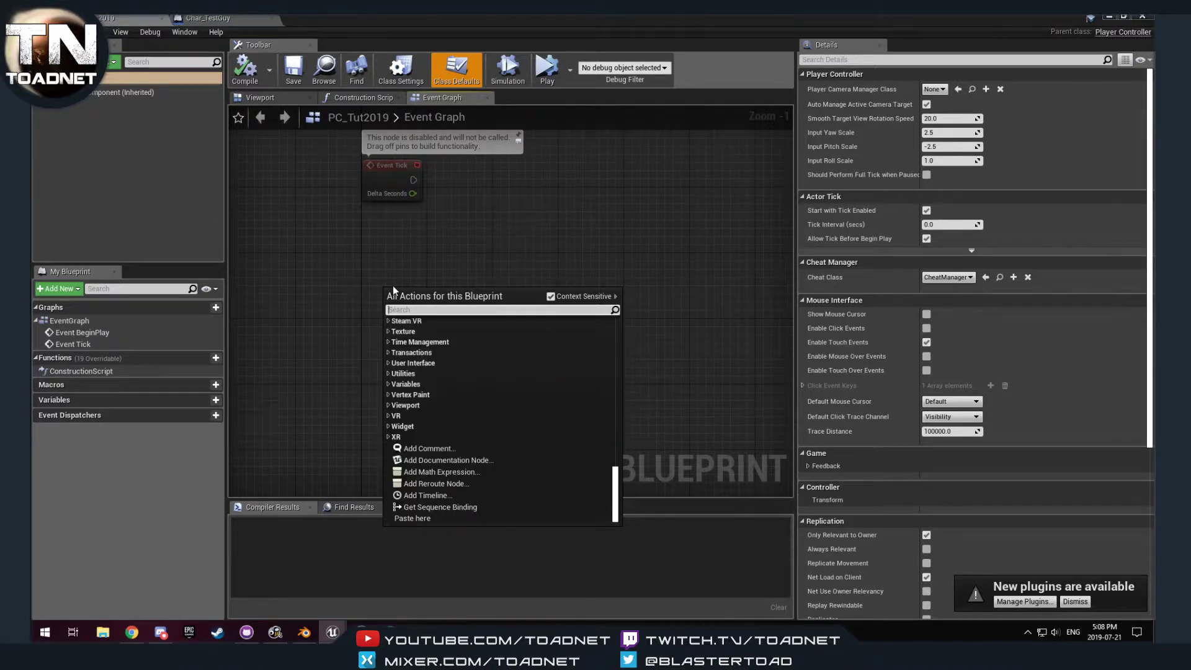
pyautogui.write('Manage health')
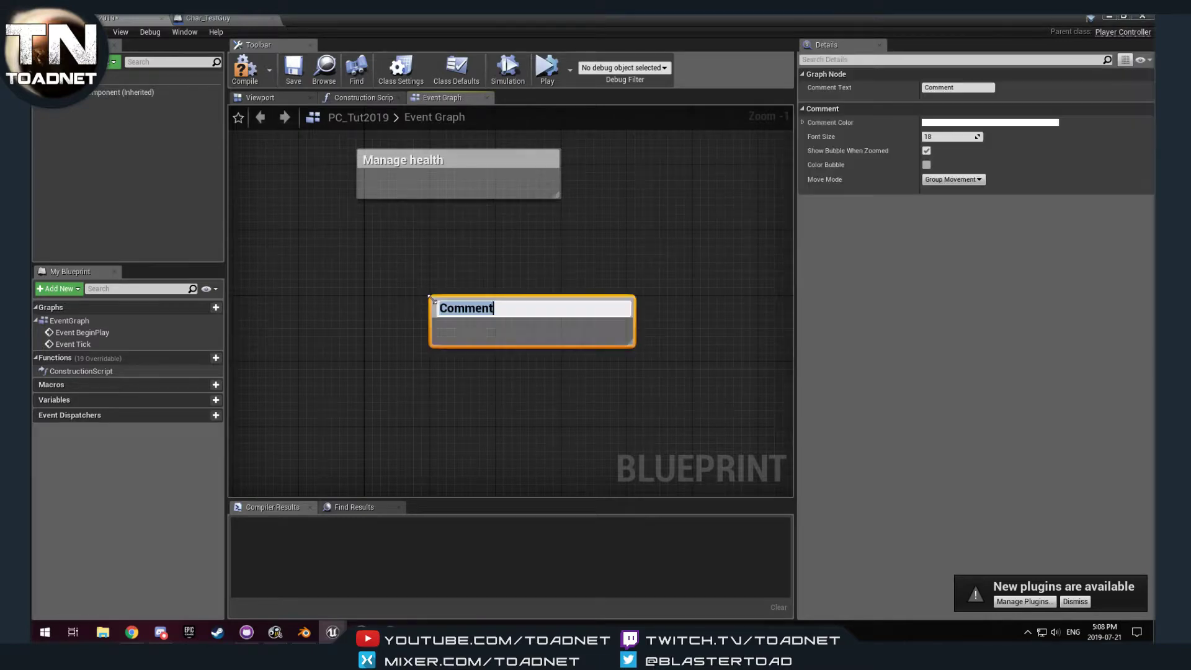
pyautogui.write('food and water')
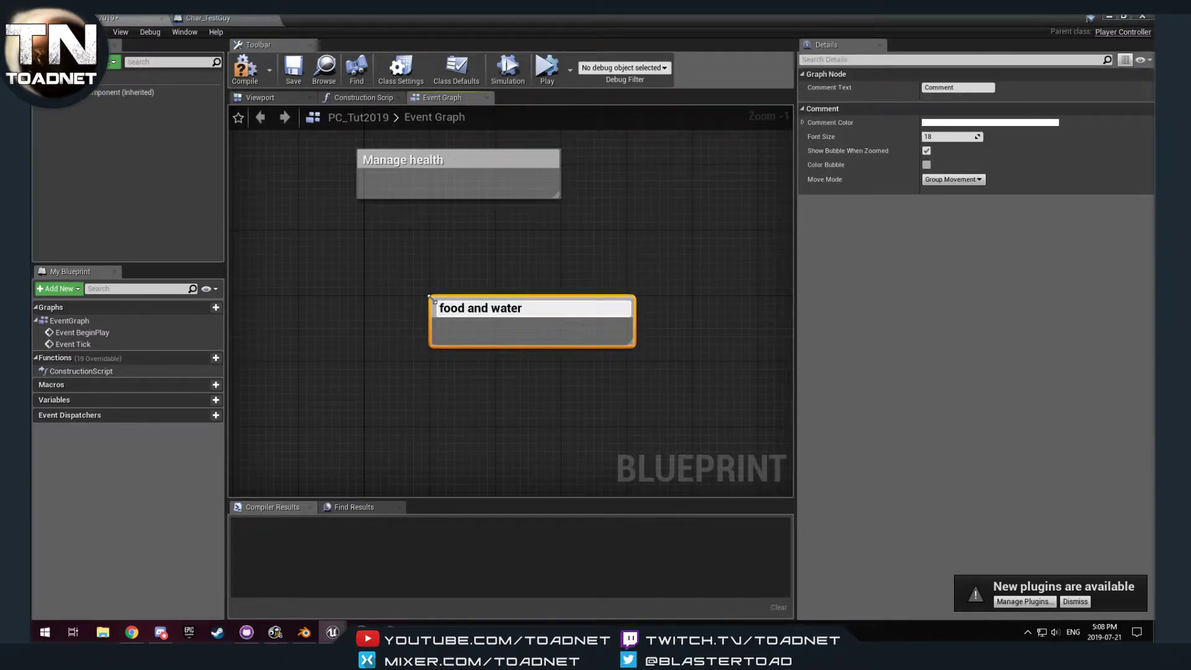
pyautogui.write('consumption')
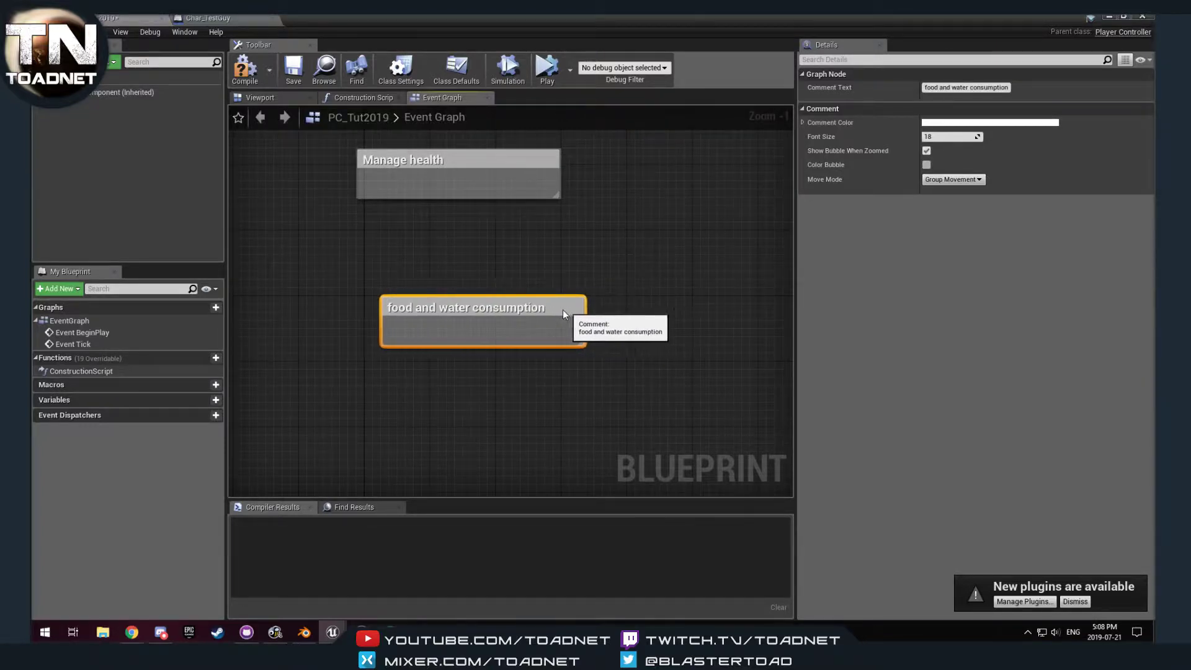
# Add a 'master inventory' comment below them and compile PC_Tut2019
pyautogui.moveTo(466, 306); pyautogui.dragTo(442, 242)
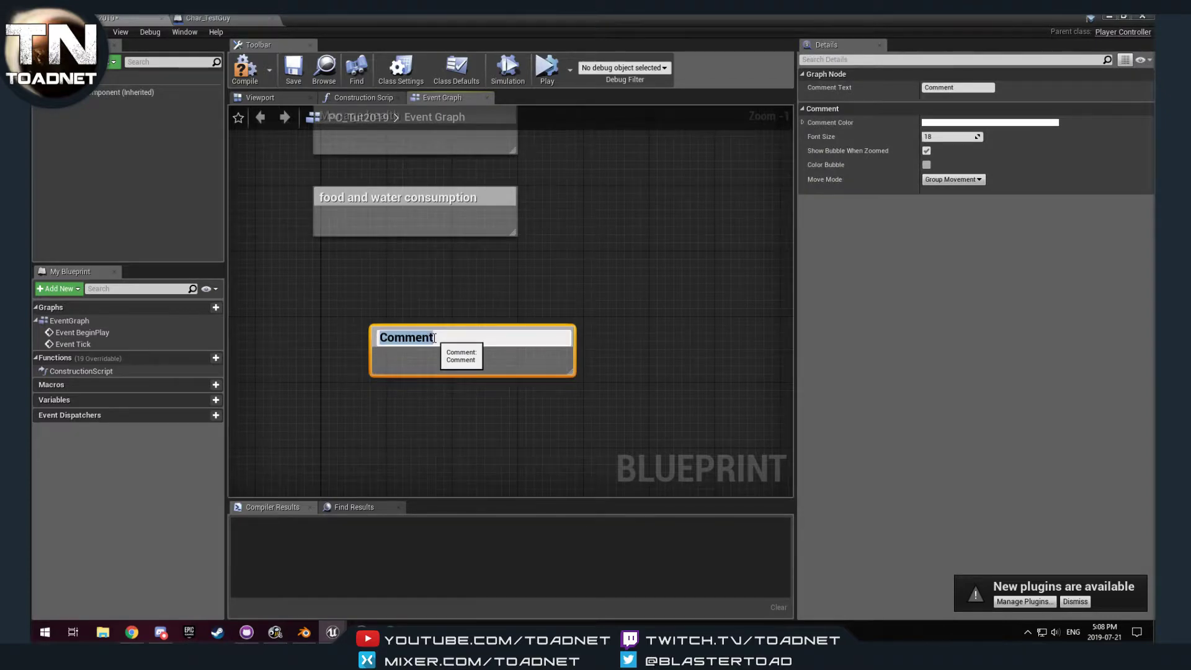
pyautogui.write('master inve')
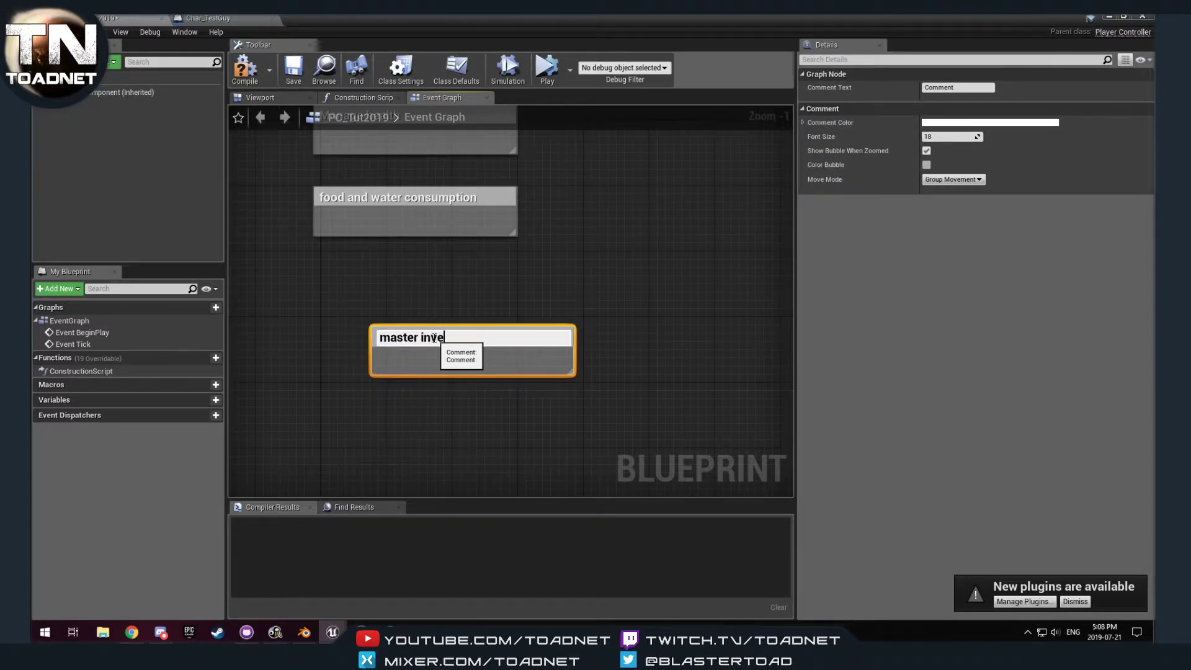
pyautogui.write('ntory')
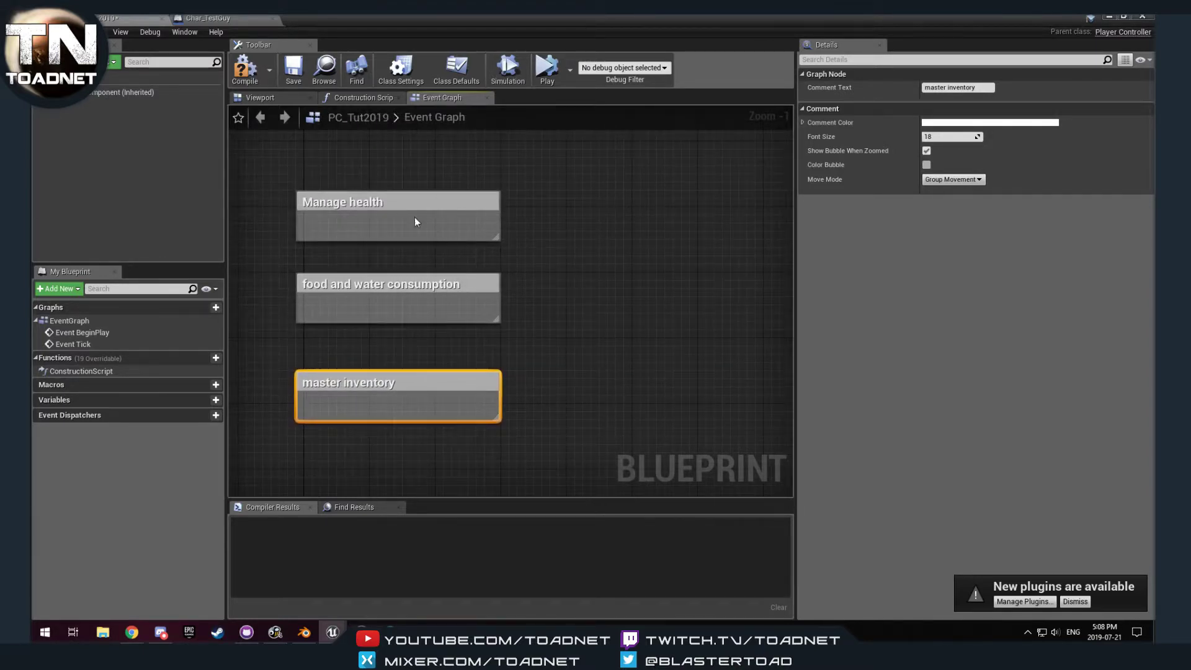
pyautogui.click(244, 69)
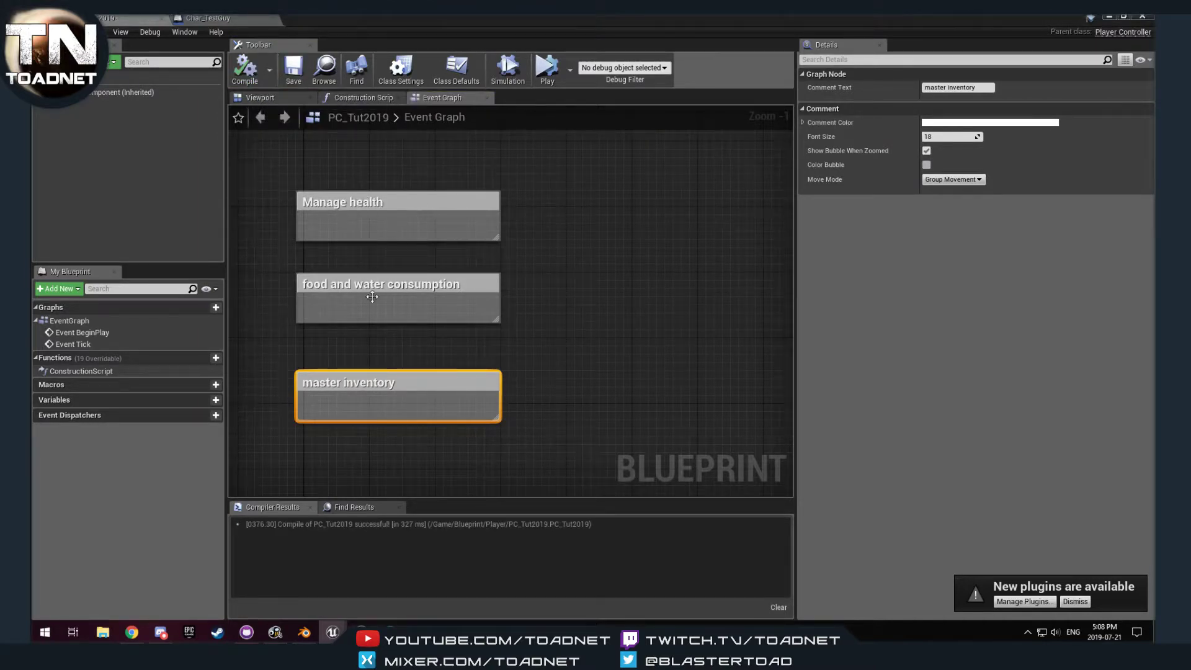
pyautogui.moveTo(322, 414)
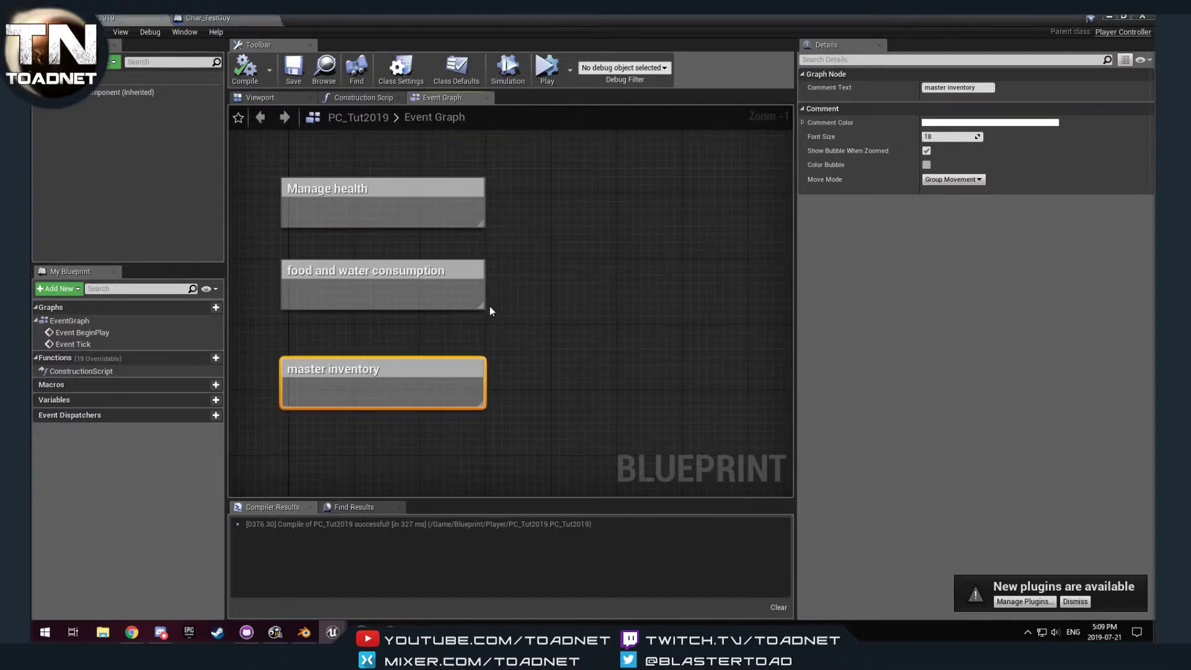
pyautogui.scroll(-3)
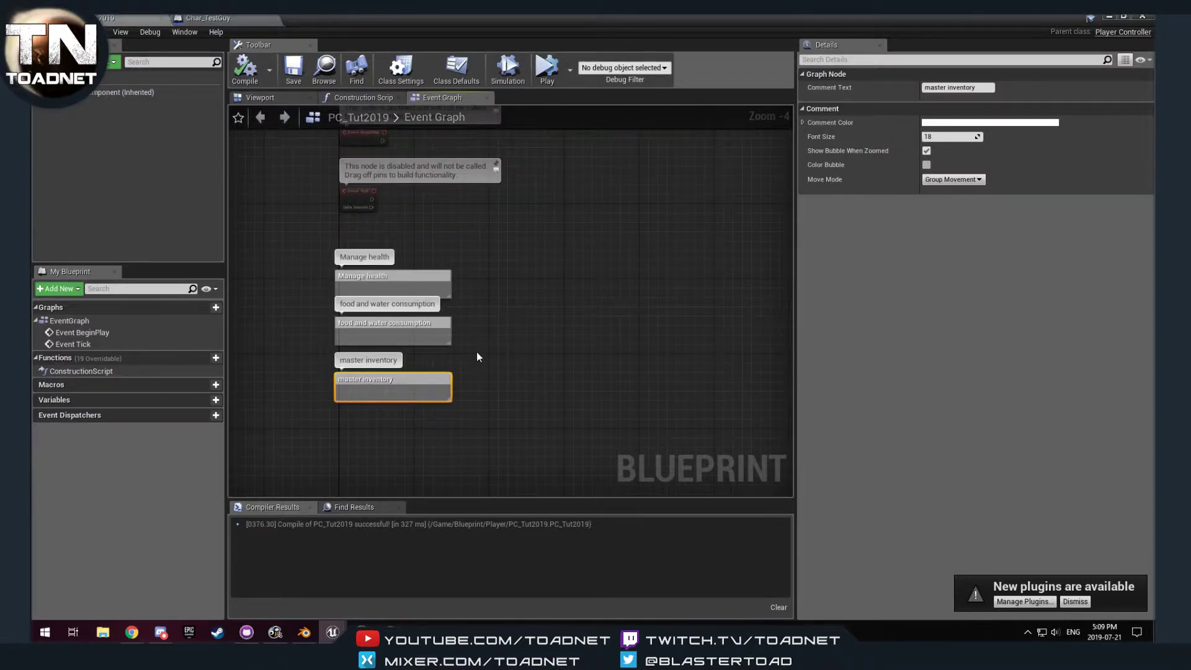
pyautogui.moveTo(327, 444)
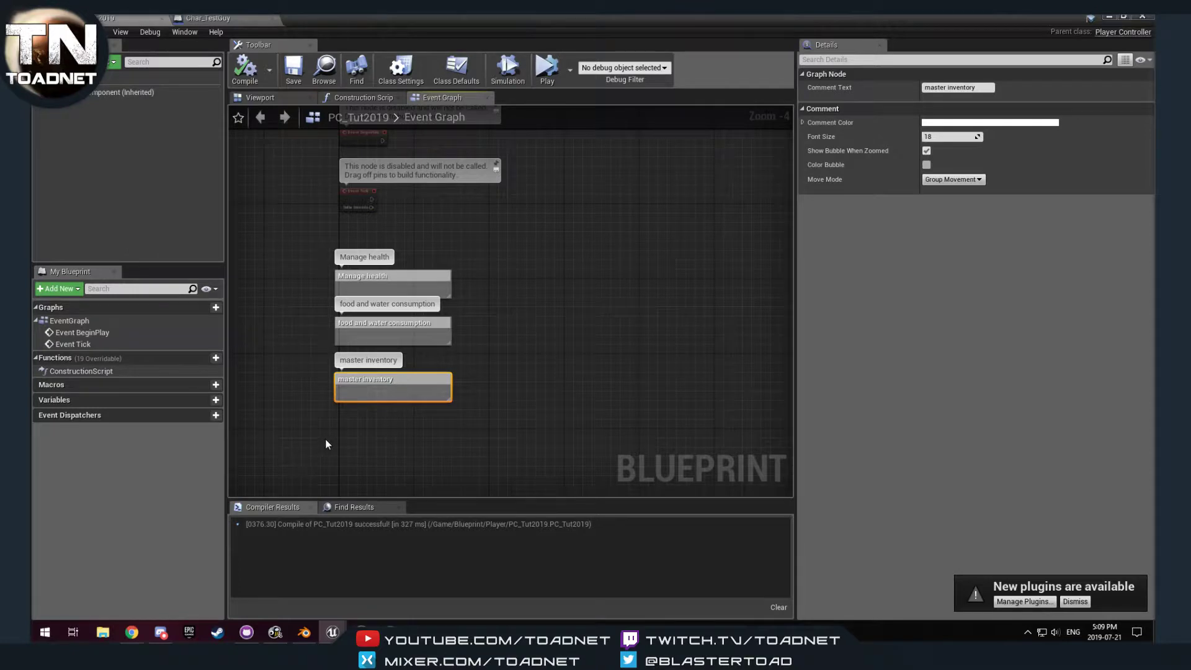
pyautogui.moveTo(198, 18)
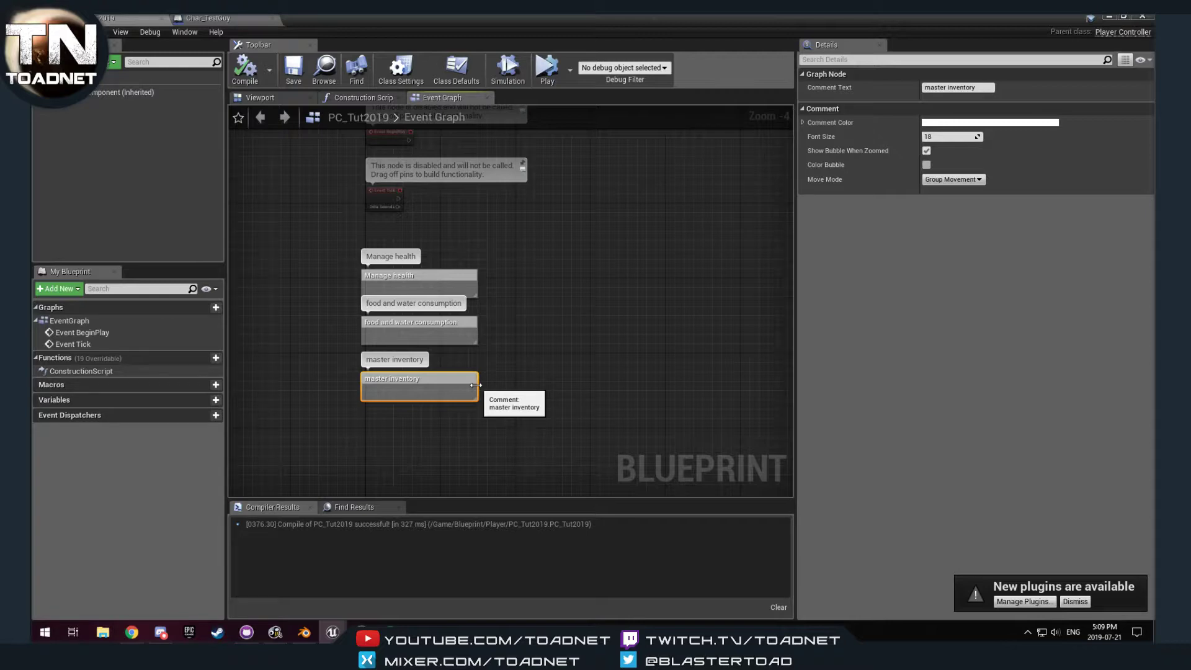
pyautogui.moveTo(221, 29)
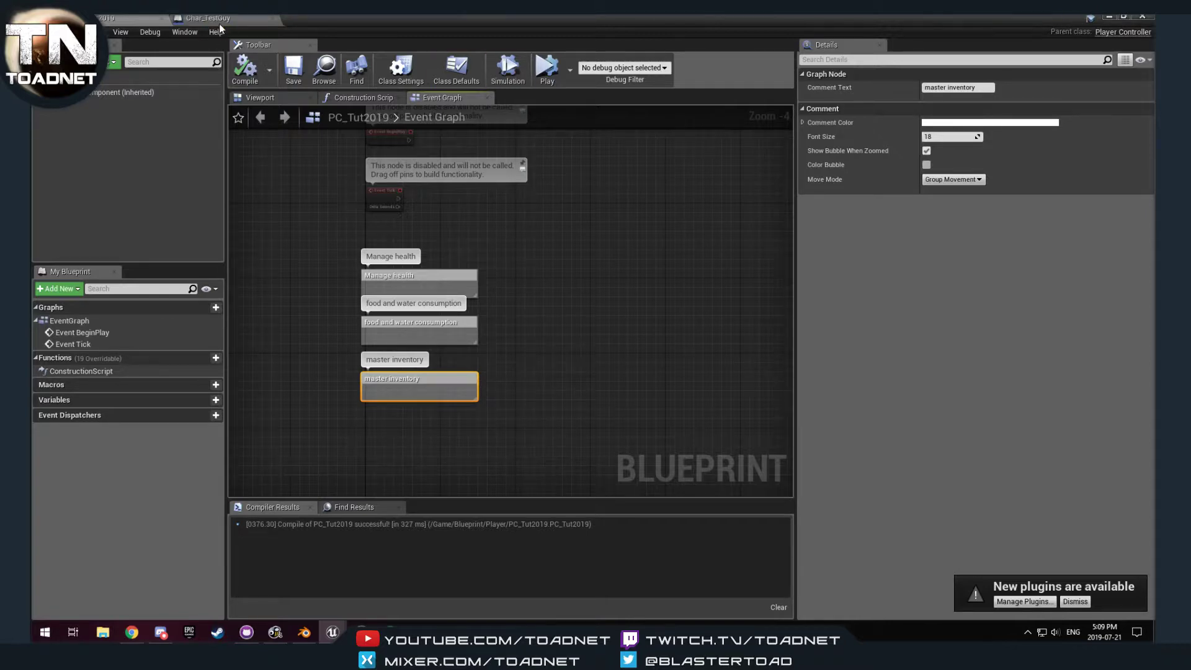
# Review Char_TestGuy's Movement graph with its Run comment, then switch to P_Car
pyautogui.click(206, 17)
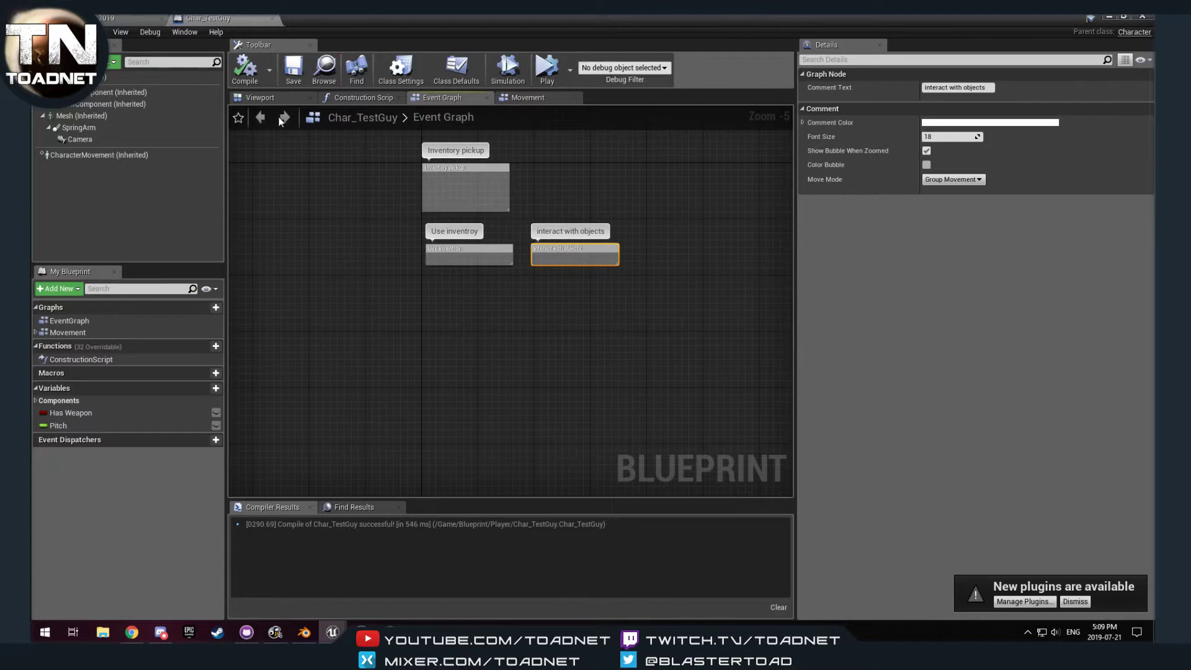
pyautogui.click(525, 97)
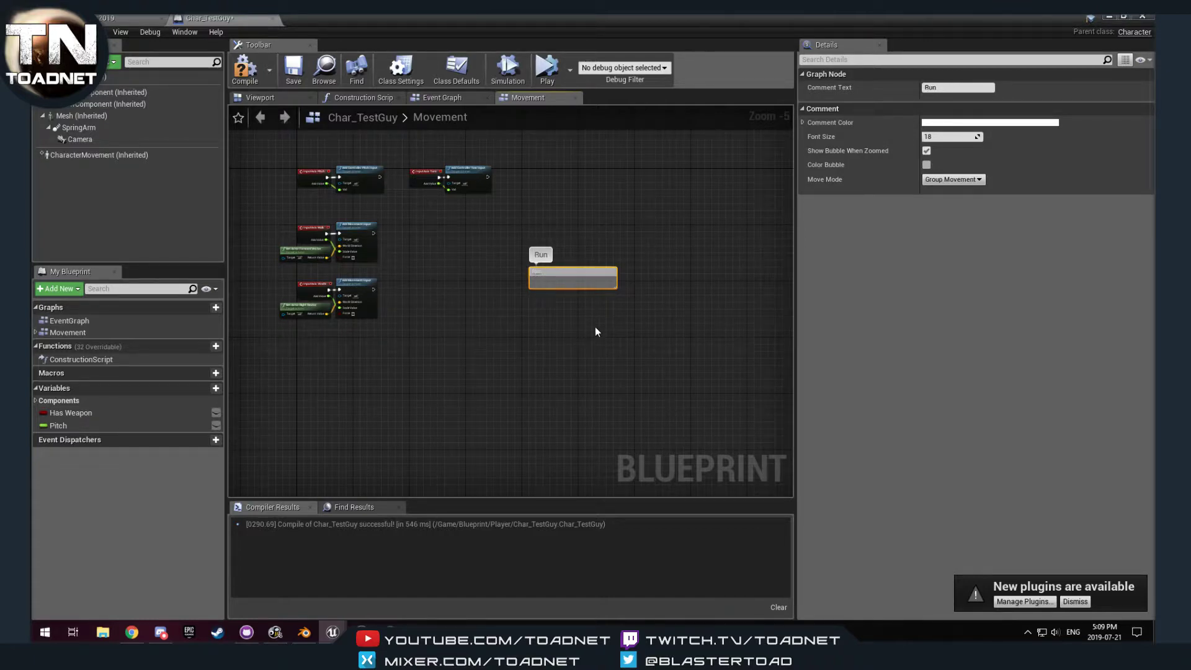
pyautogui.moveTo(633, 317)
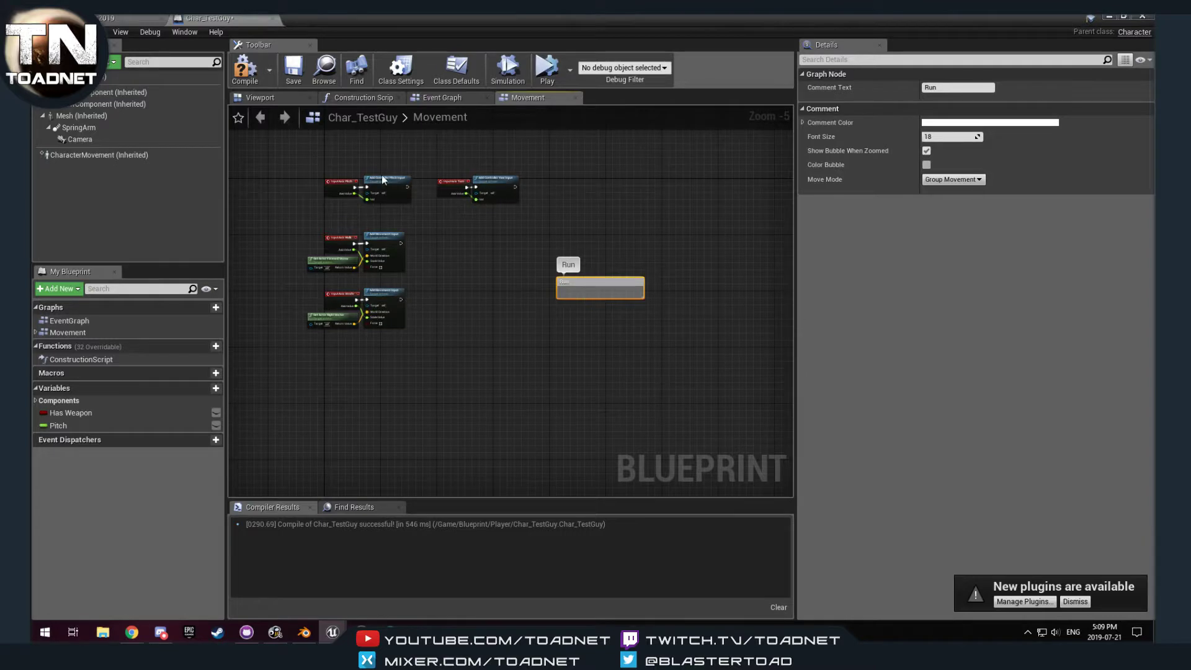
pyautogui.click(293, 68)
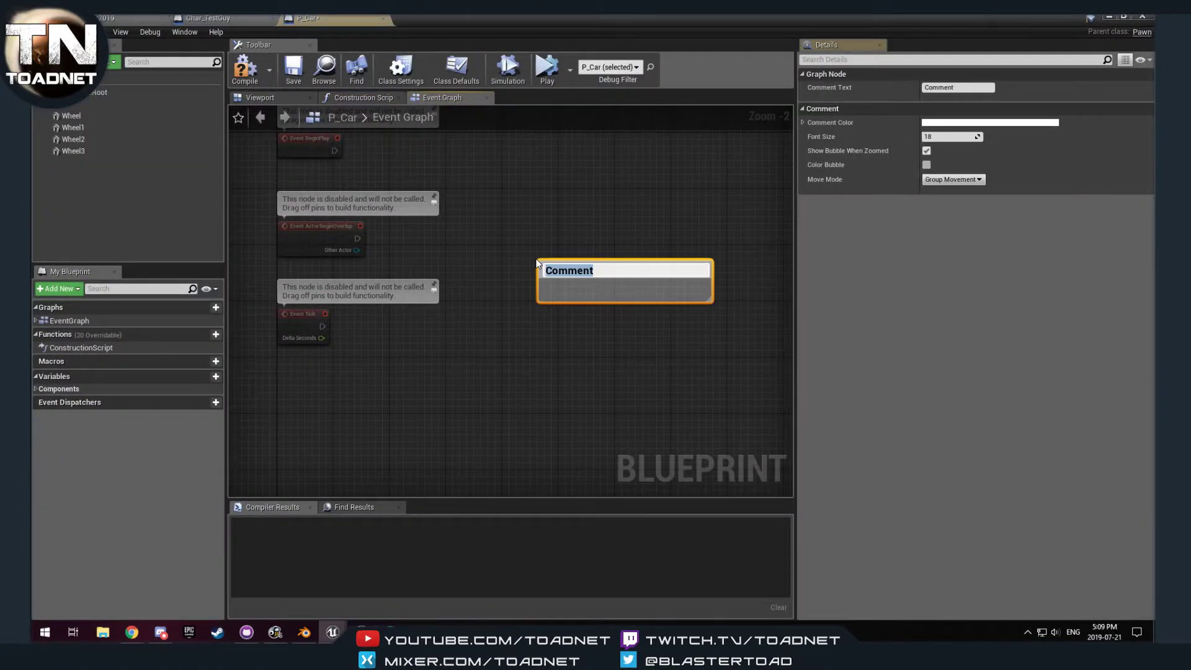
# Add 'drive', 'steer' and 'manage fuel' comments to P_Car's Event Graph and compile
pyautogui.write('drive')
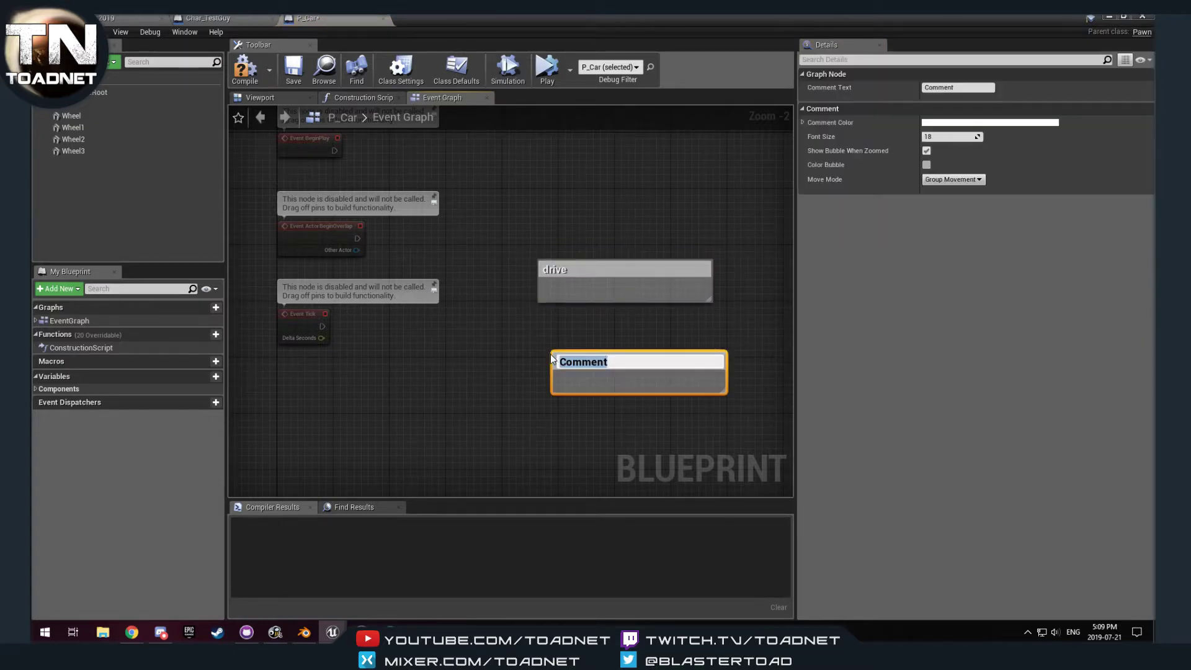
pyautogui.write('steer')
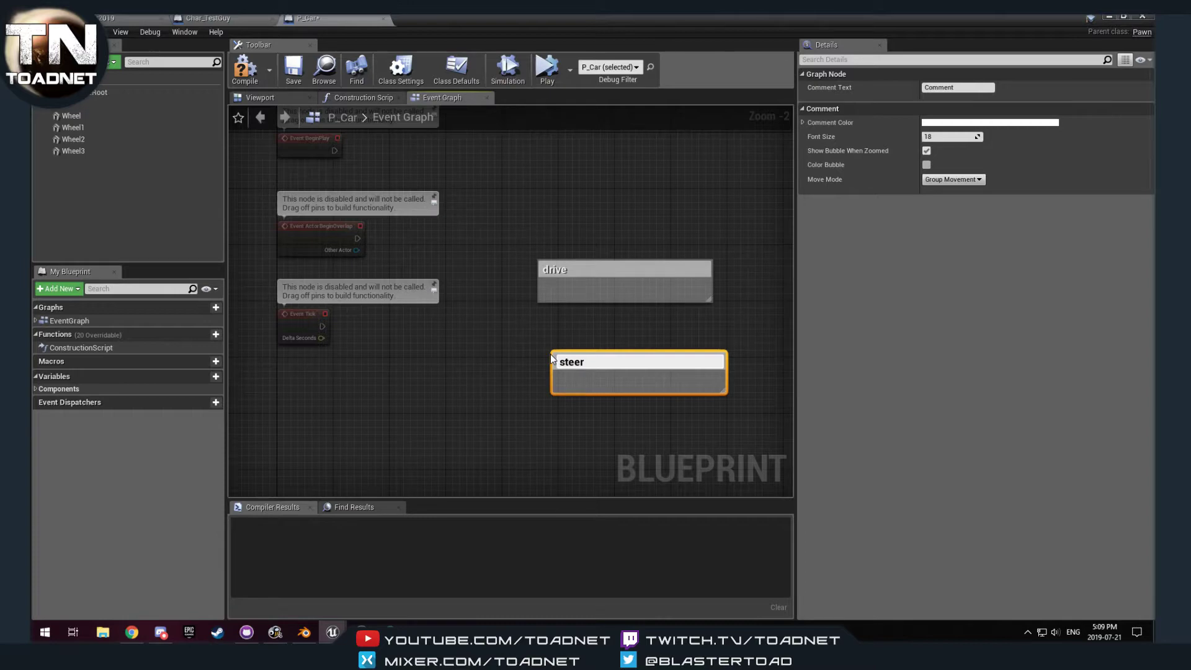
pyautogui.write('m')
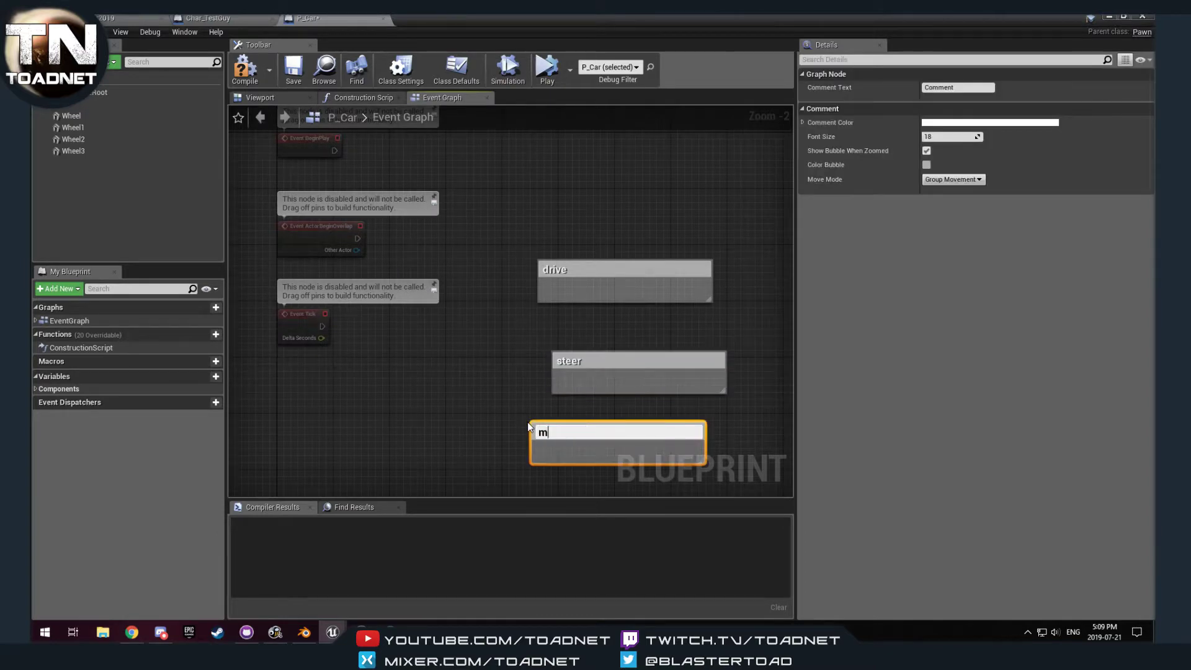
pyautogui.write('anage fuel')
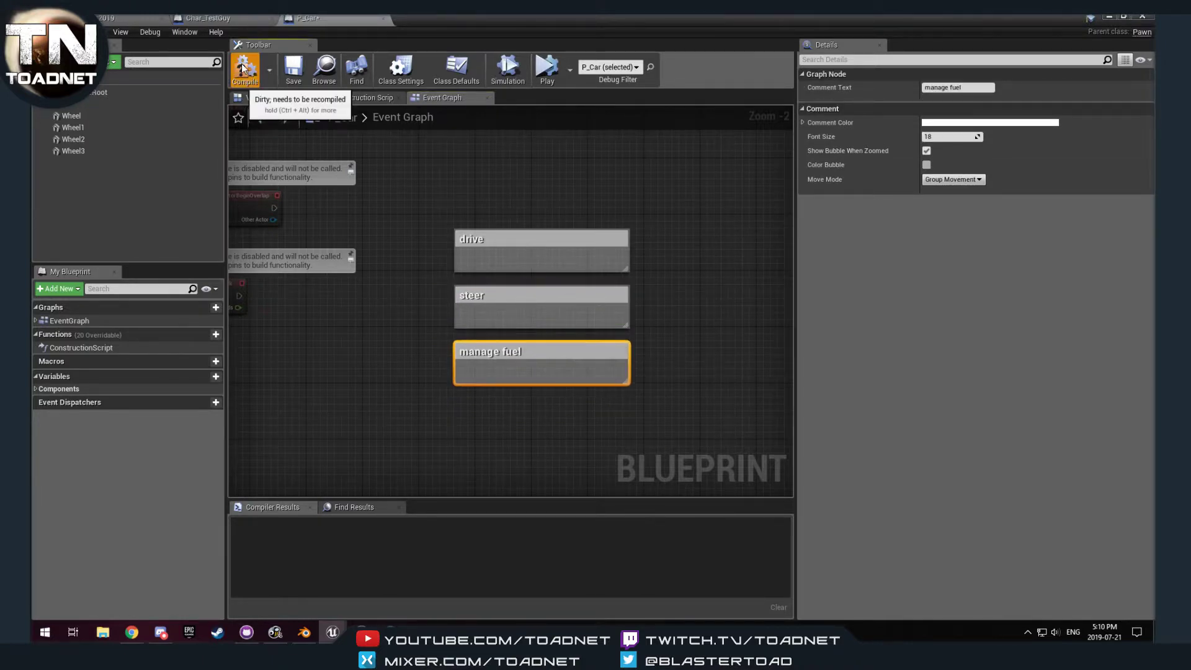
pyautogui.click(212, 17)
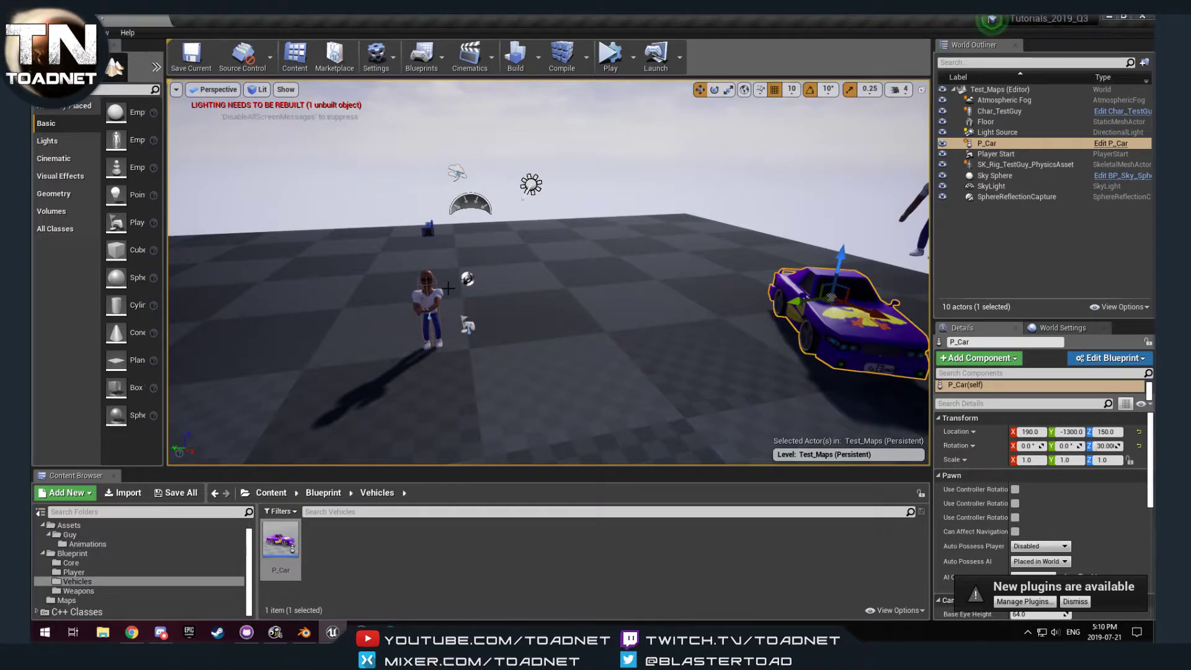
pyautogui.moveTo(448, 356)
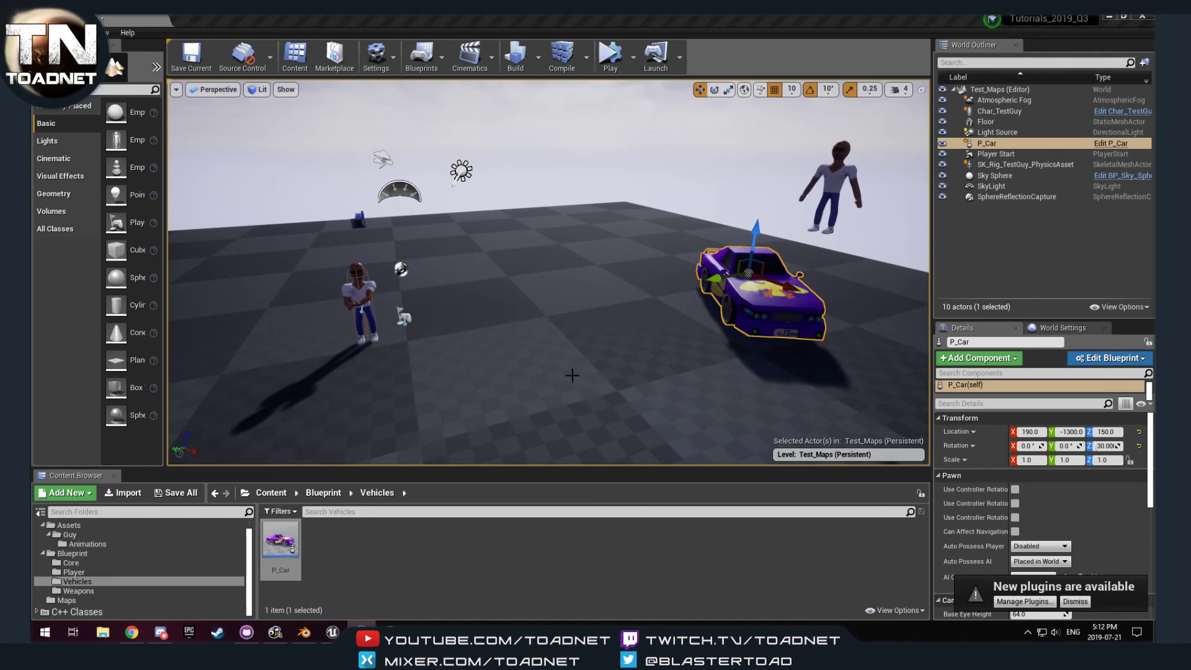
pyautogui.moveTo(491, 398)
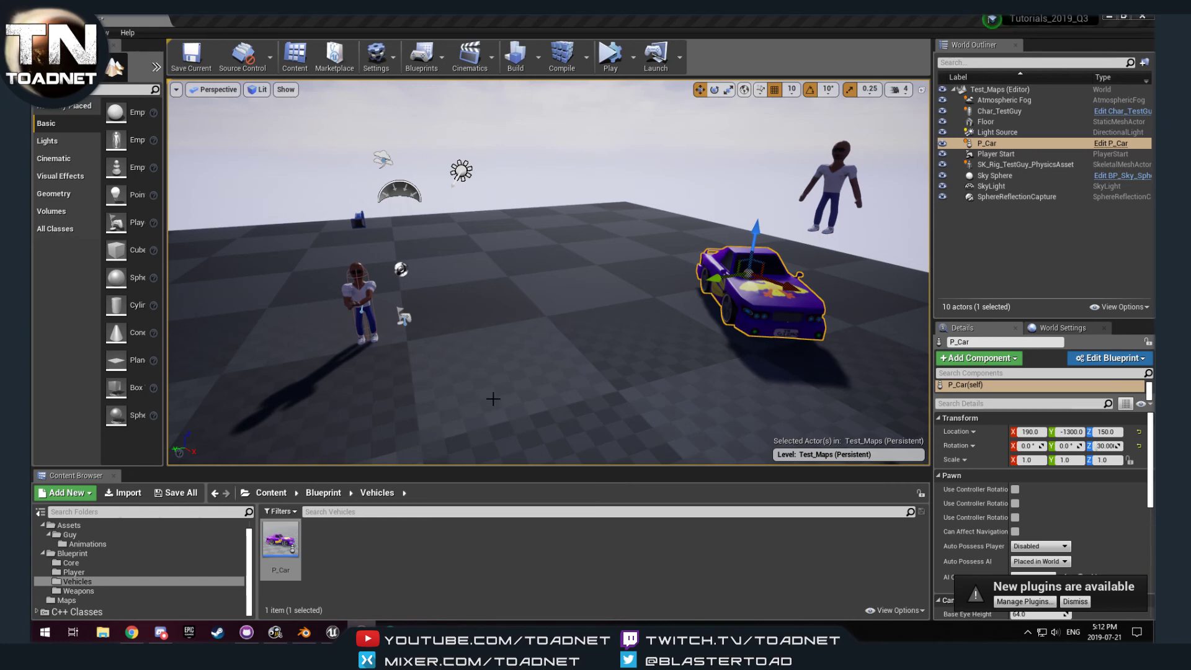
pyautogui.moveTo(600, 394)
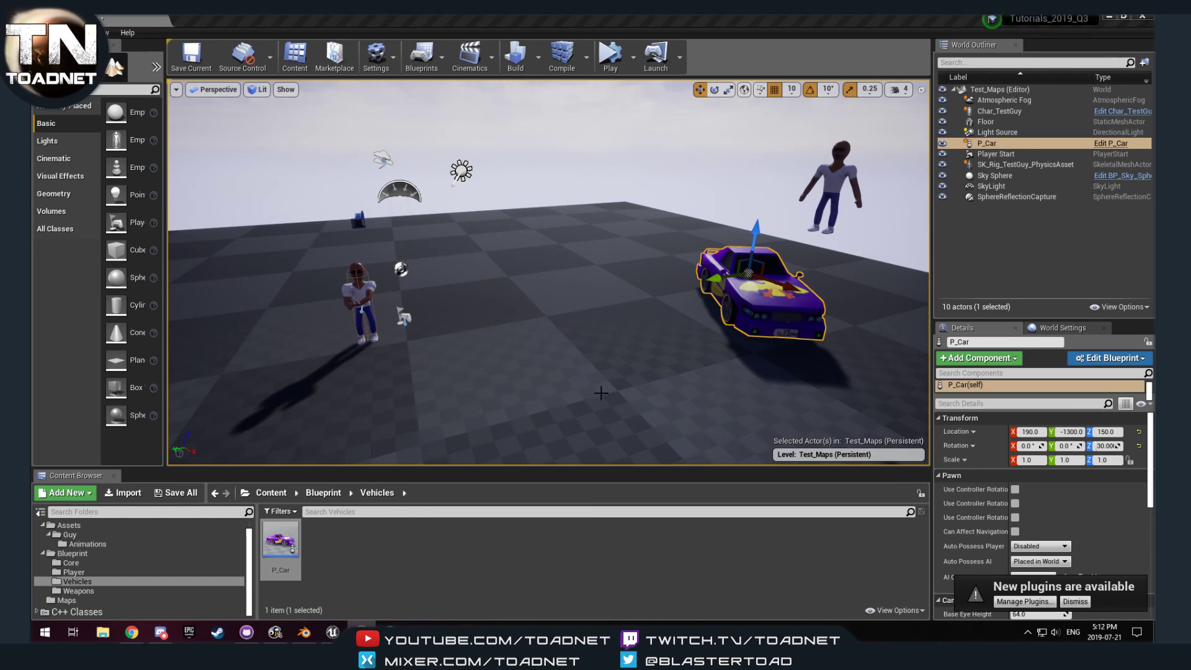